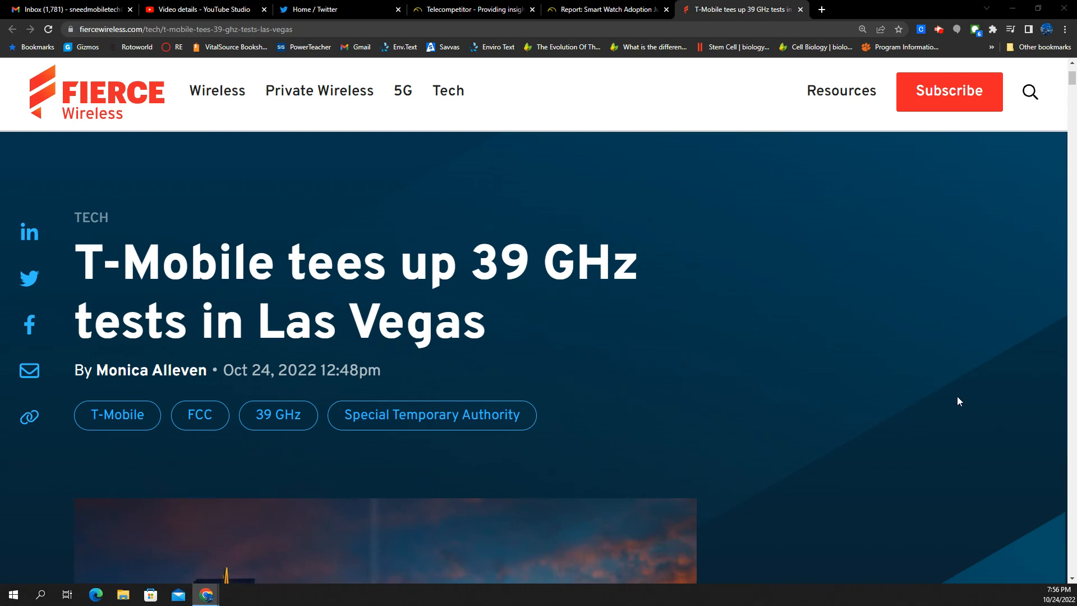
{"action": "mouse_move", "coordinate": [867, 389]}
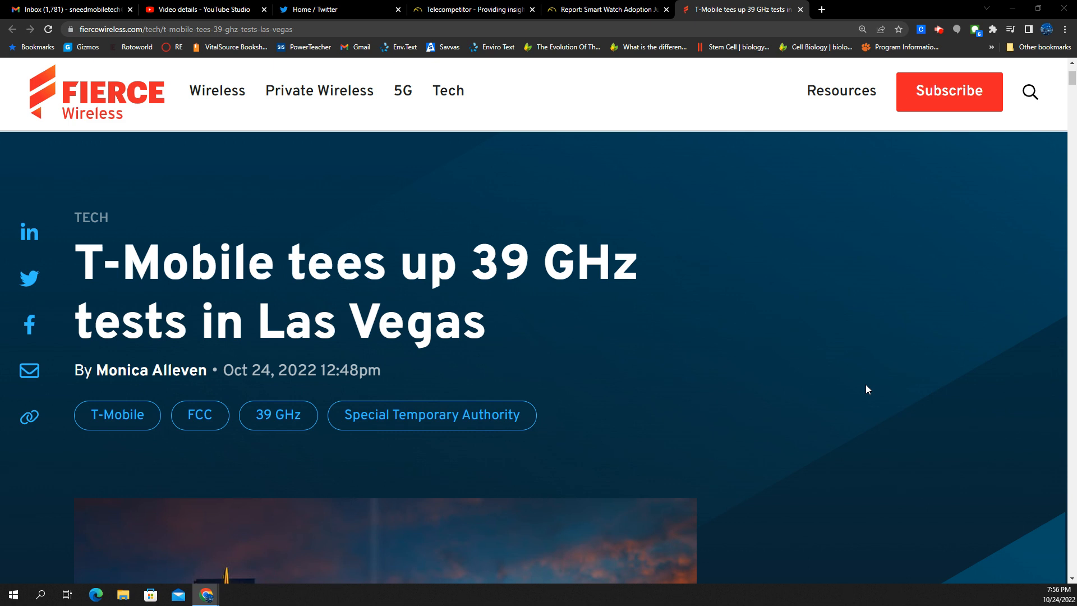
{"action": "mouse_move", "coordinate": [717, 368]}
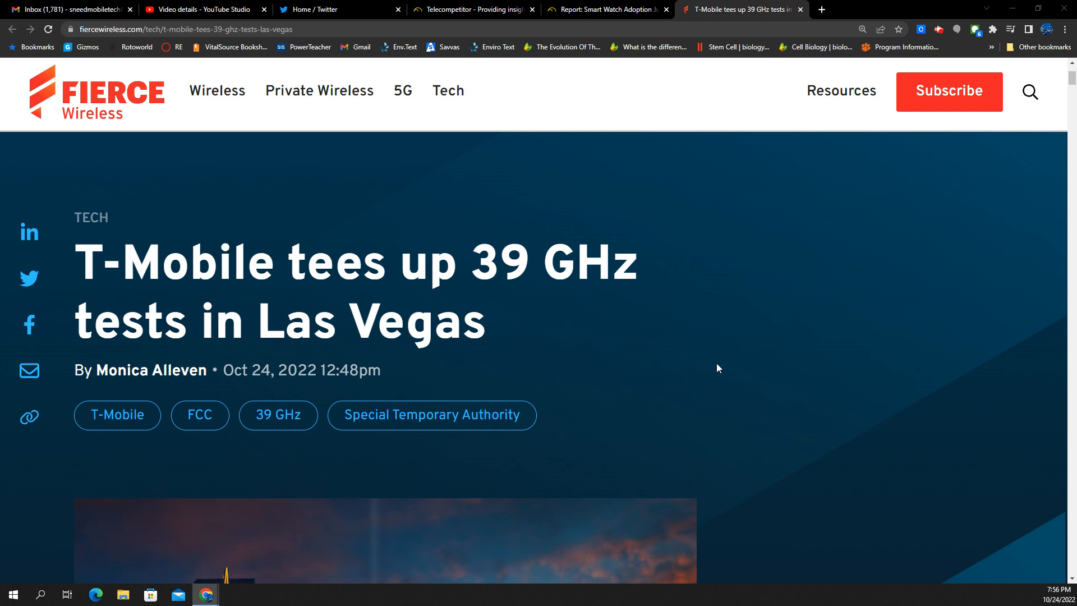
{"action": "mouse_move", "coordinate": [547, 330]}
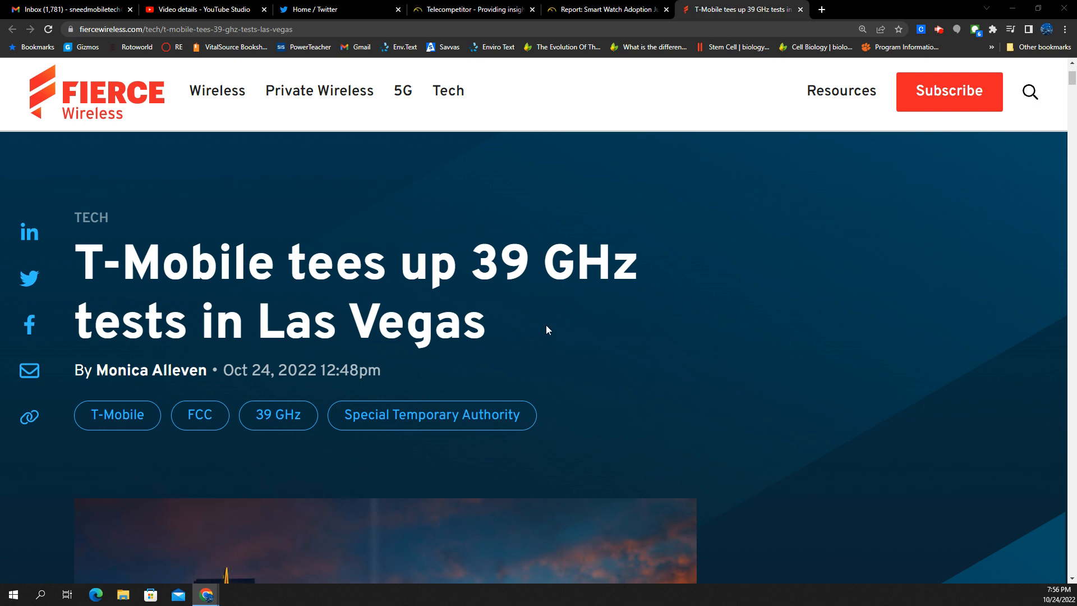
{"action": "mouse_move", "coordinate": [594, 302]}
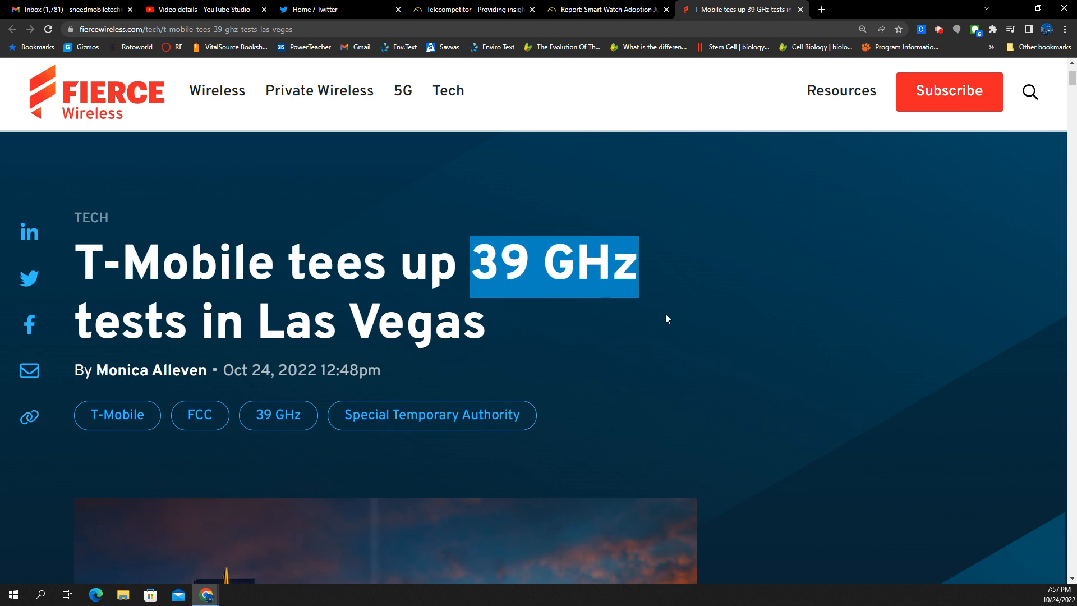
{"action": "mouse_move", "coordinate": [705, 313]}
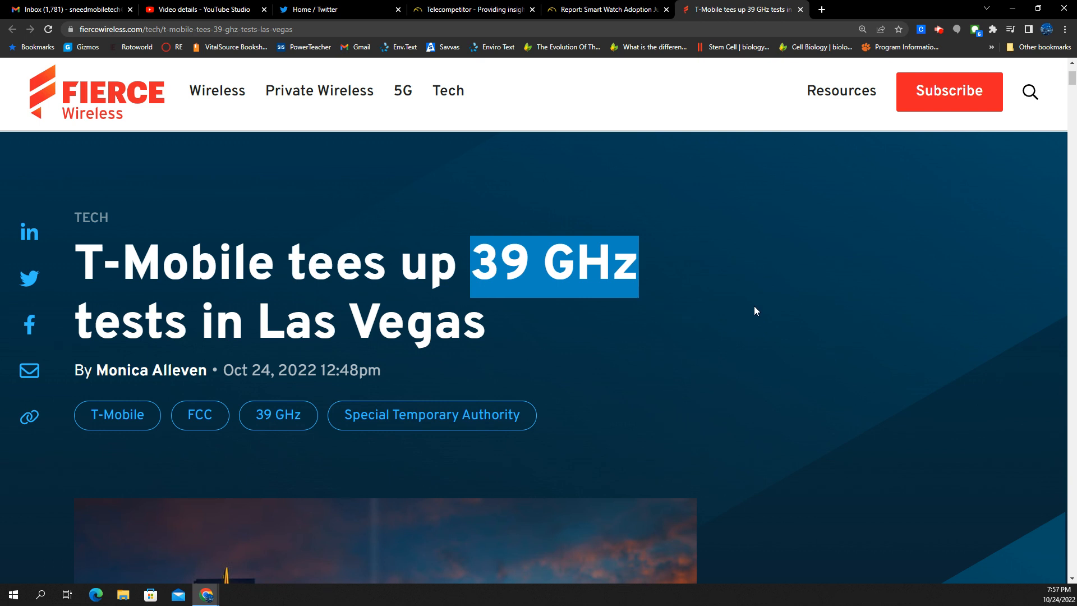
- Scroll down to the auction paragraph mentioning the 37, 39 and 47 GHz bands
{"action": "scroll", "scroll_direction": "down", "scroll_amount": 3}
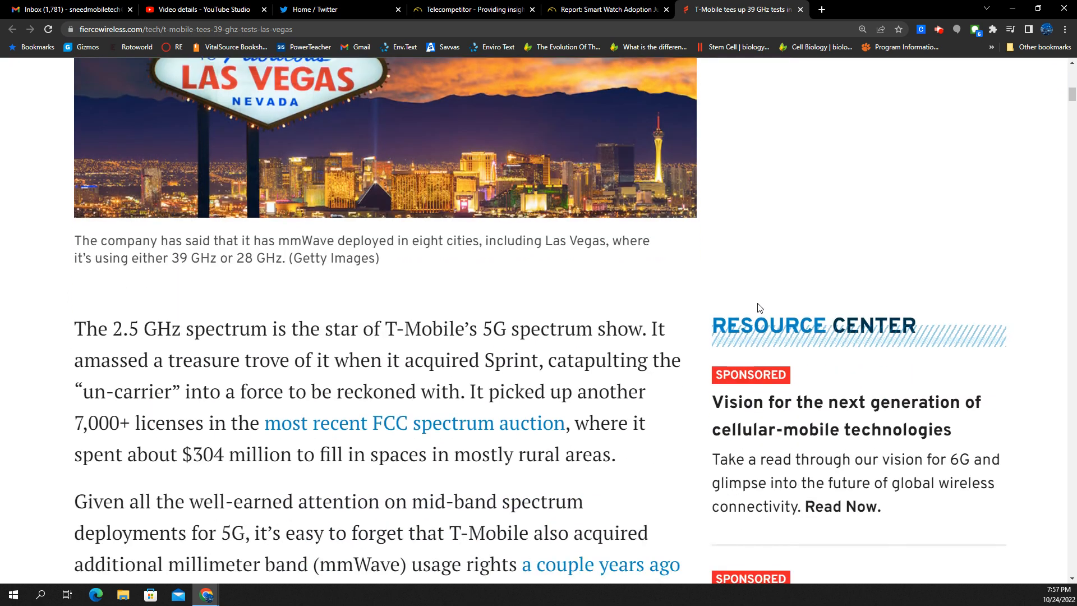
{"action": "scroll", "scroll_direction": "down", "scroll_amount": 3}
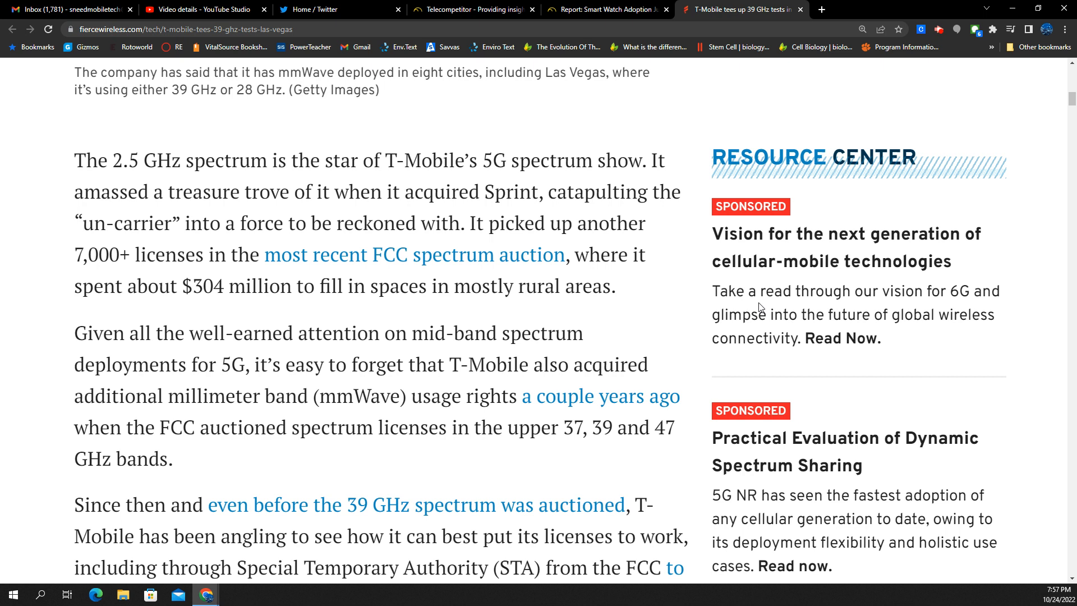
{"action": "mouse_move", "coordinate": [461, 331]}
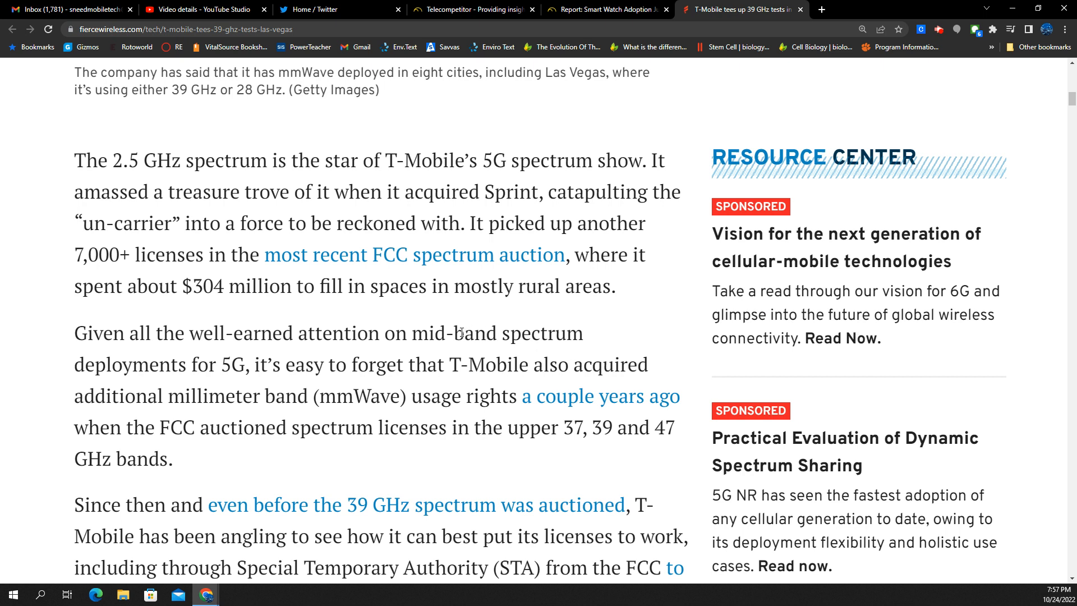
{"action": "scroll", "scroll_direction": "down", "scroll_amount": 3}
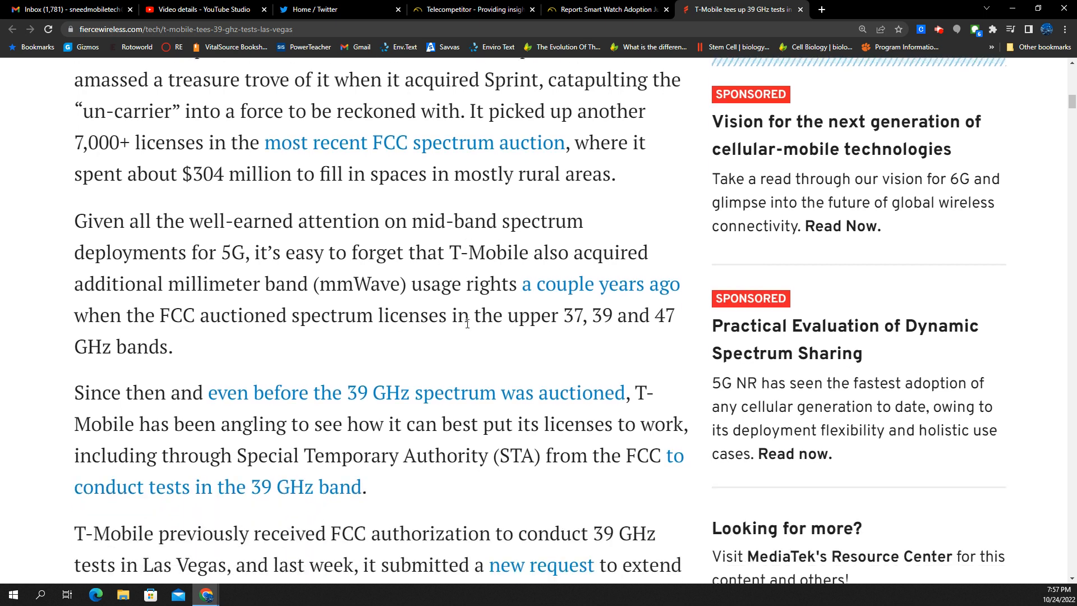
{"action": "scroll", "scroll_direction": "down", "scroll_amount": 3}
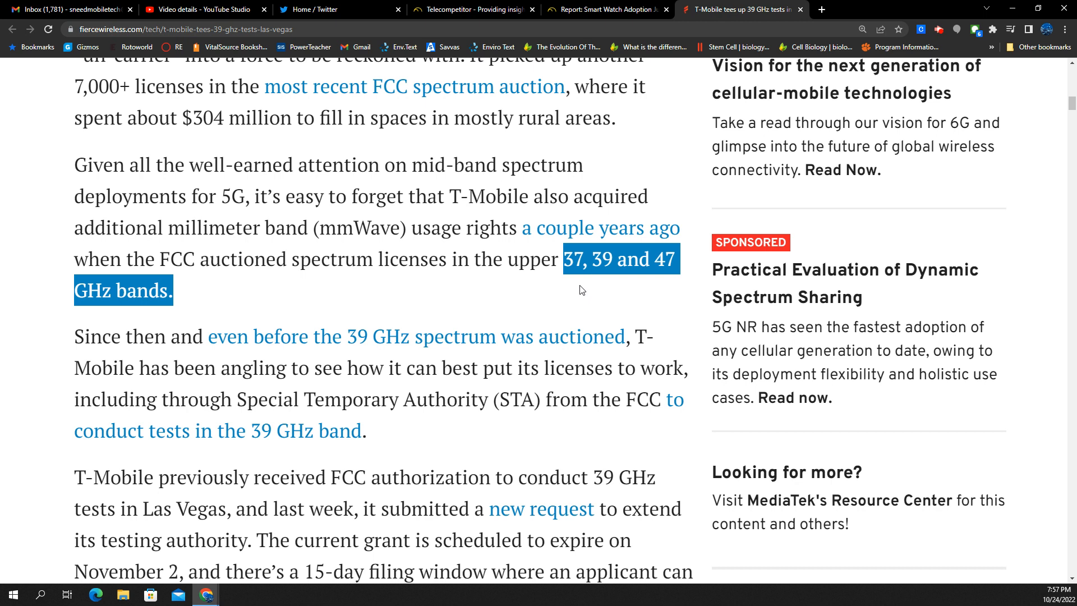
{"action": "mouse_move", "coordinate": [576, 281]}
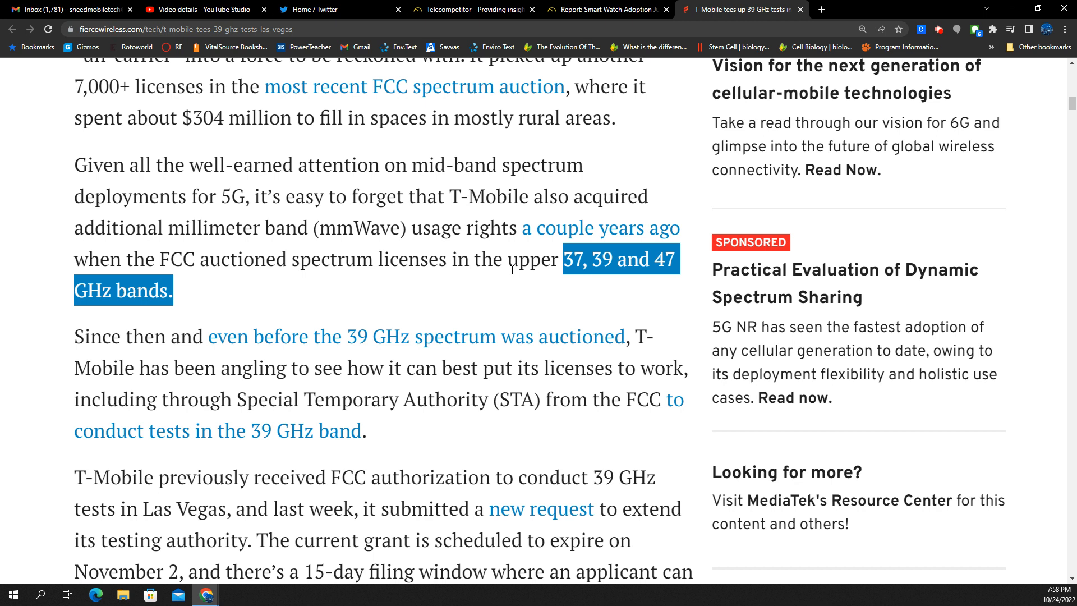
{"action": "mouse_move", "coordinate": [464, 386]}
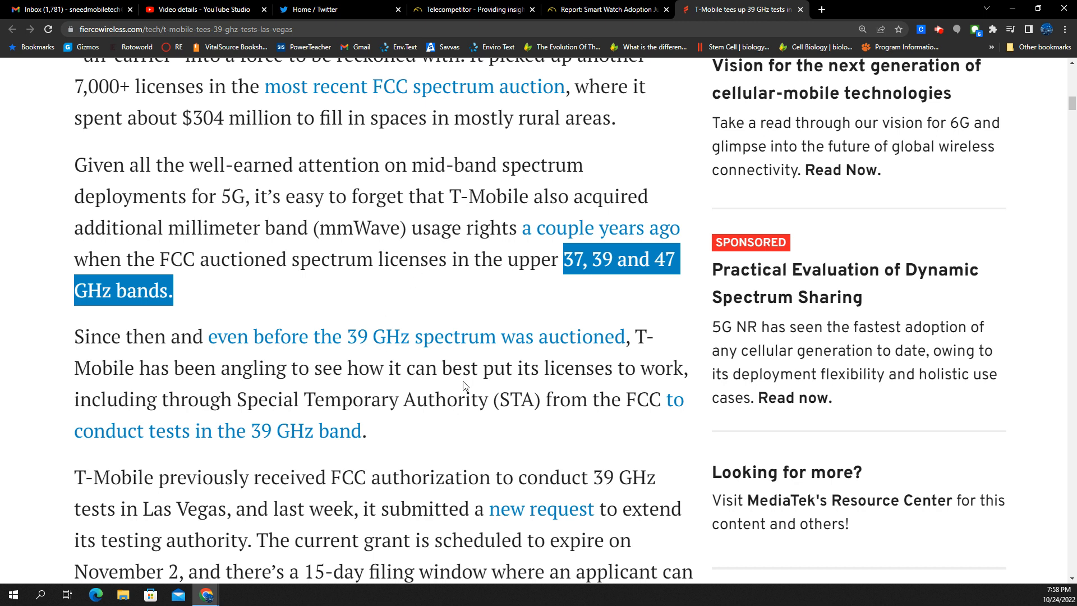
{"action": "mouse_move", "coordinate": [451, 389]}
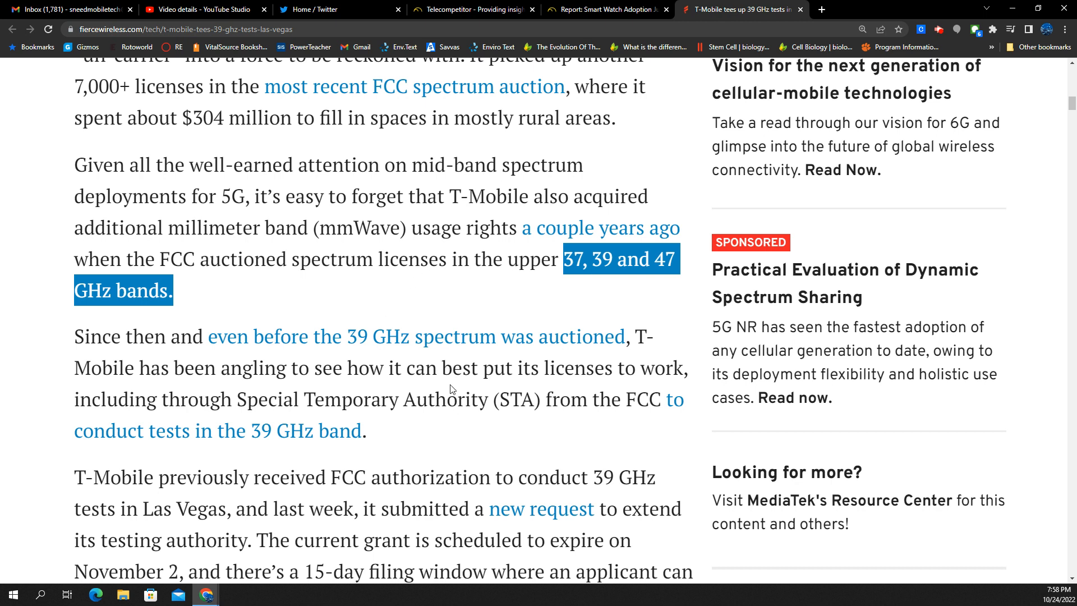
- Highlight 'Special Temporary Authority… 39 GHz band' and continue reading down
{"action": "double_click", "coordinate": [250, 399]}
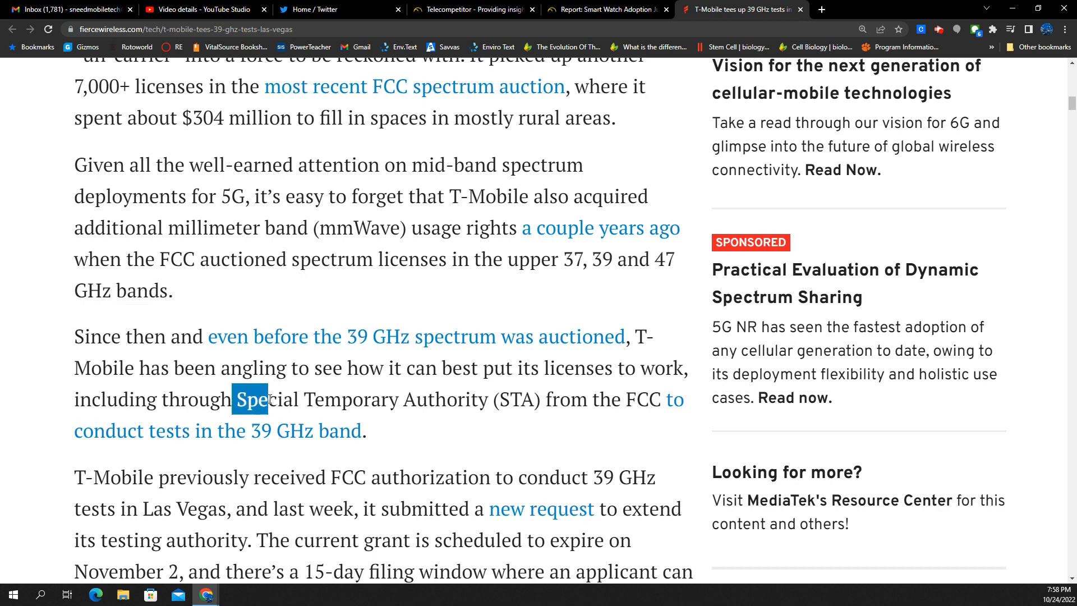
{"action": "left_click_drag", "start_coordinate": [261, 399], "coordinate": [366, 431]}
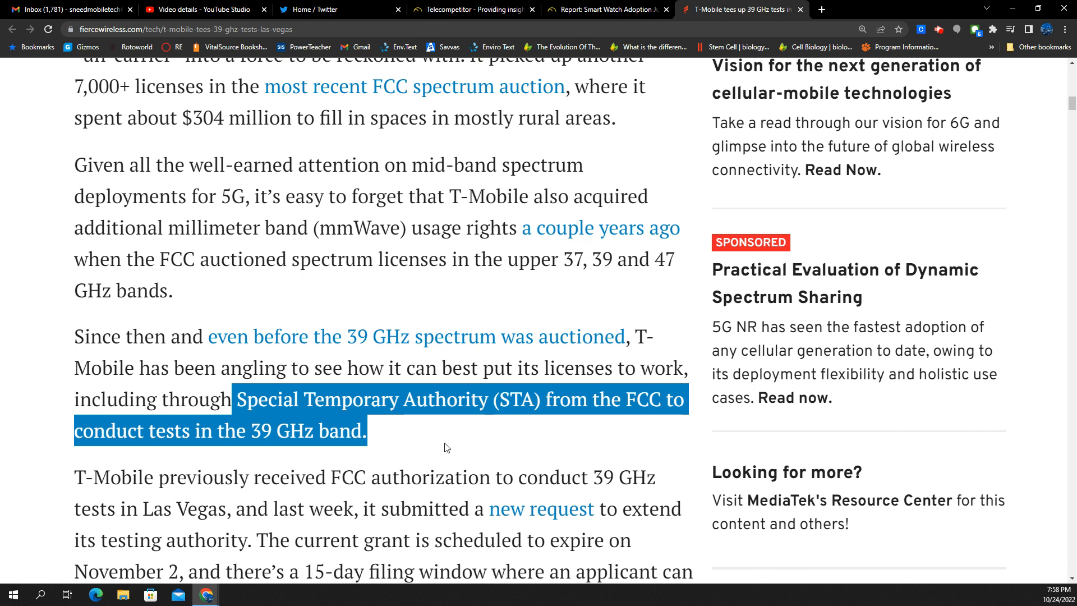
{"action": "mouse_move", "coordinate": [438, 428]}
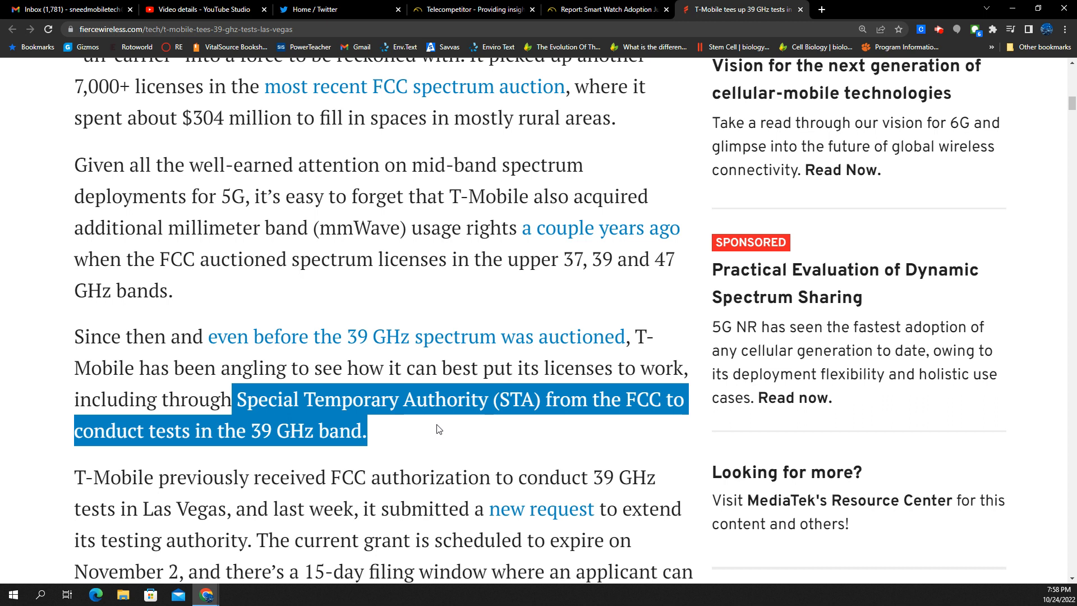
{"action": "scroll", "scroll_direction": "down", "scroll_amount": 3}
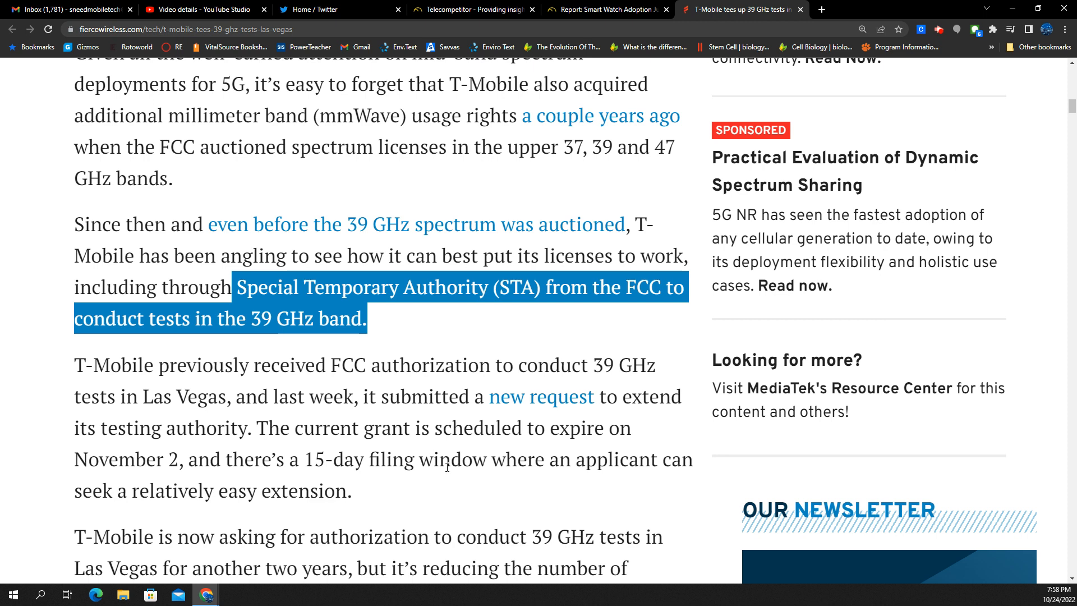
{"action": "mouse_move", "coordinate": [459, 477]}
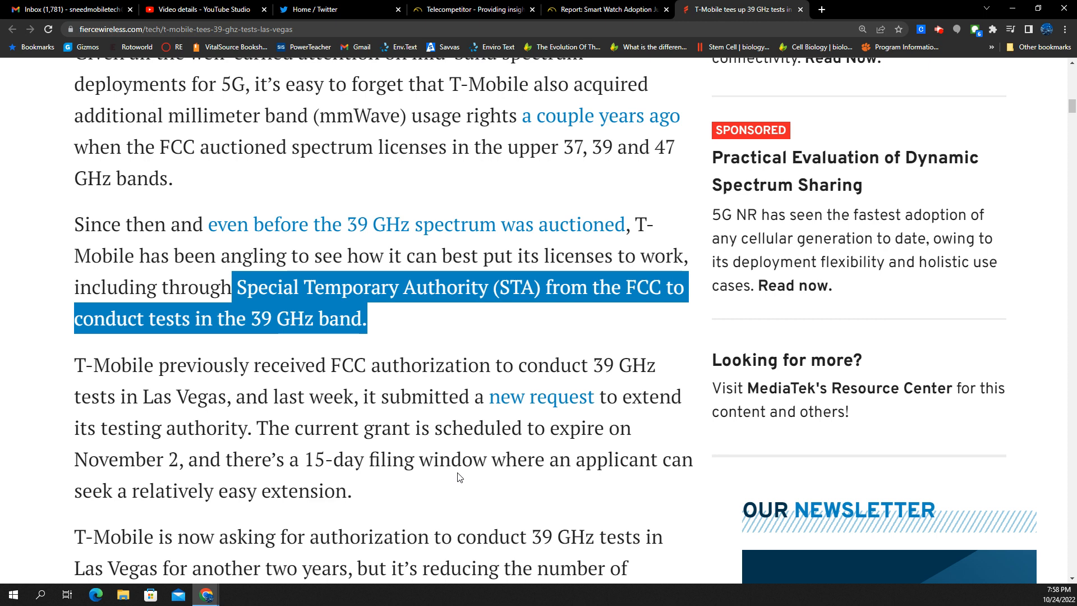
{"action": "mouse_move", "coordinate": [466, 498]}
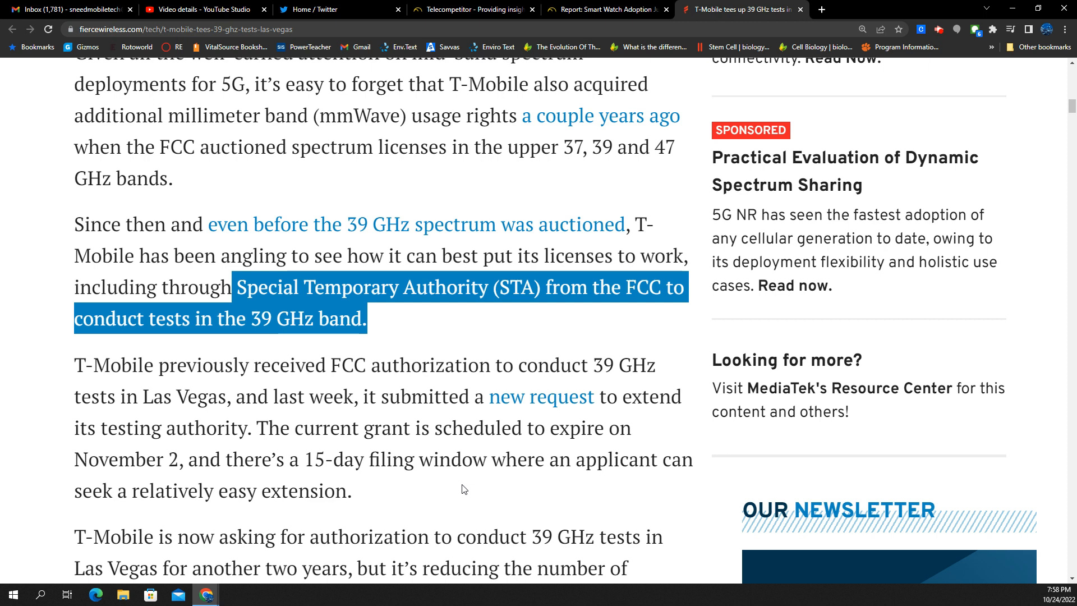
{"action": "mouse_move", "coordinate": [395, 490]}
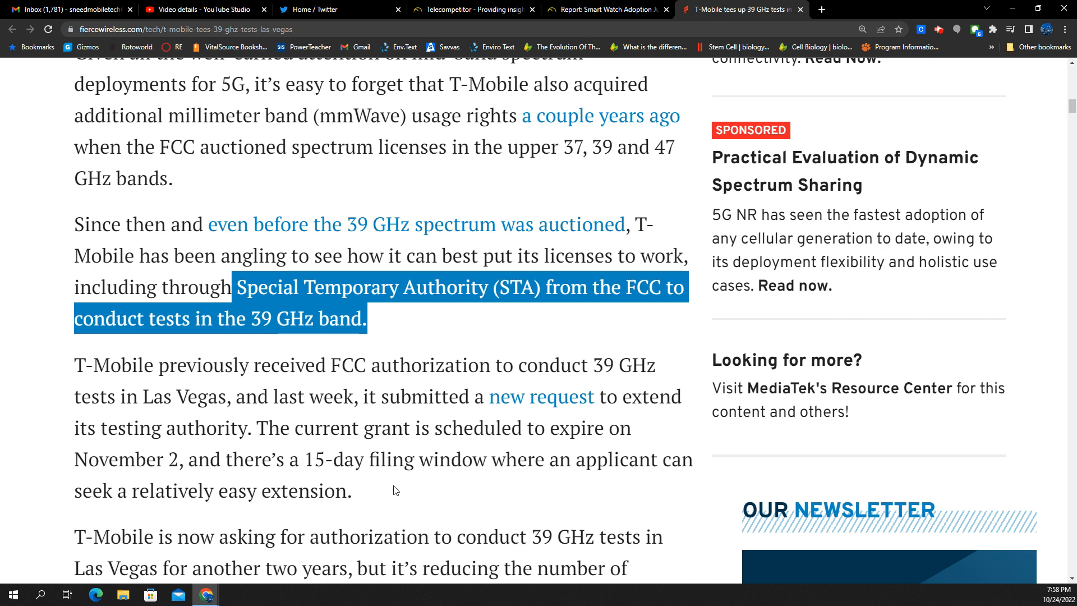
{"action": "mouse_move", "coordinate": [399, 486]}
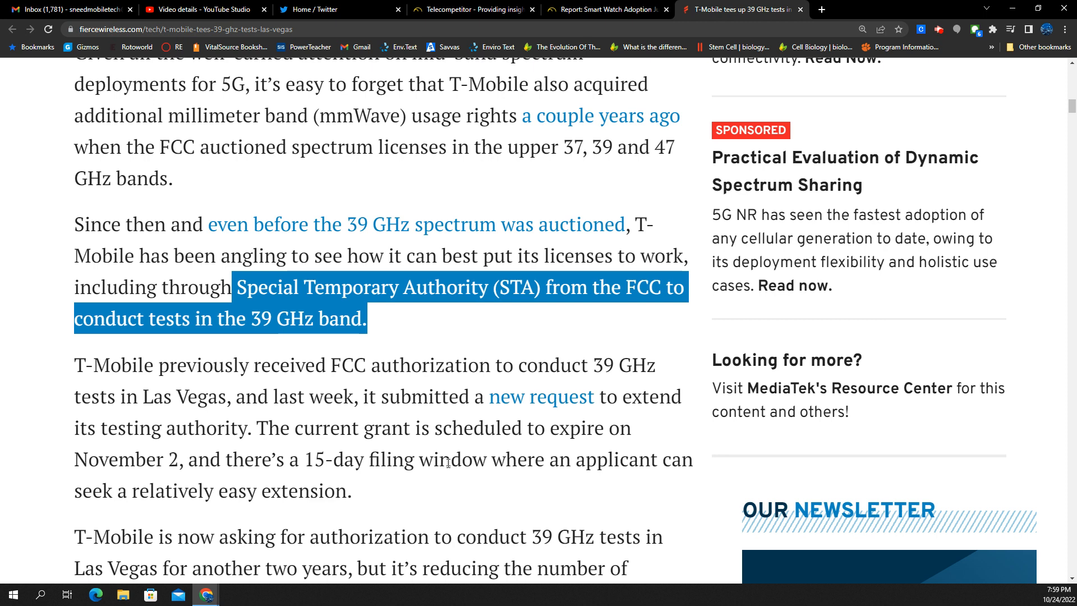
{"action": "mouse_move", "coordinate": [503, 449]}
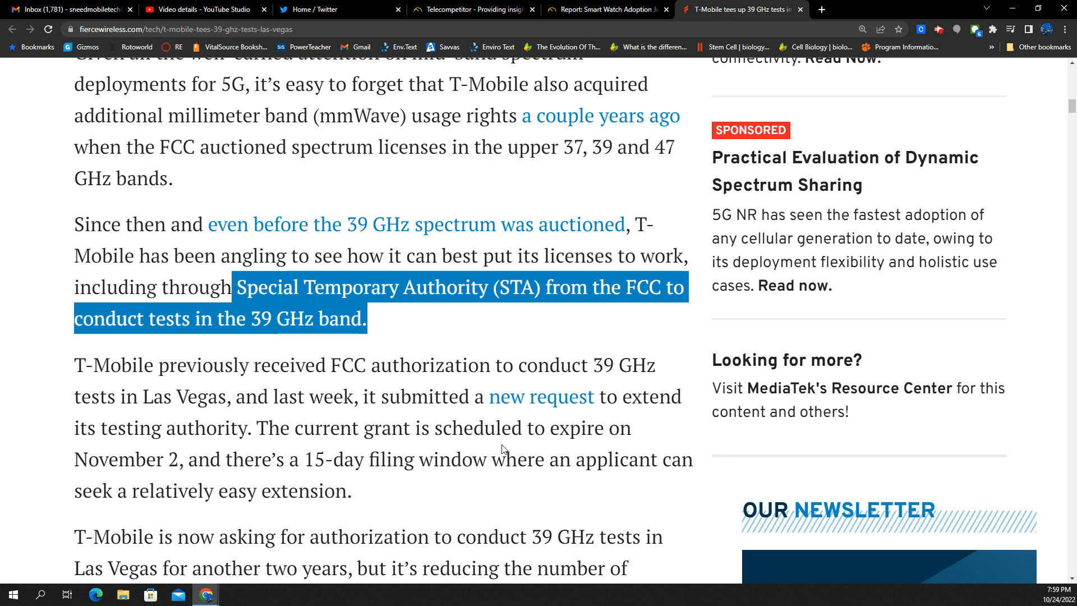
{"action": "mouse_move", "coordinate": [515, 436]}
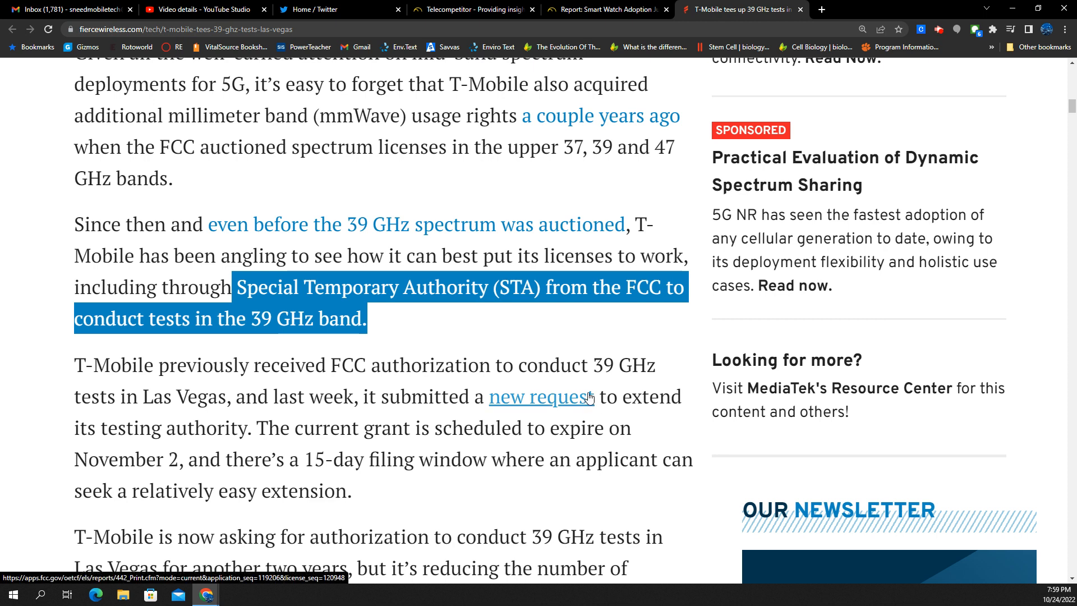
{"action": "mouse_move", "coordinate": [588, 398]}
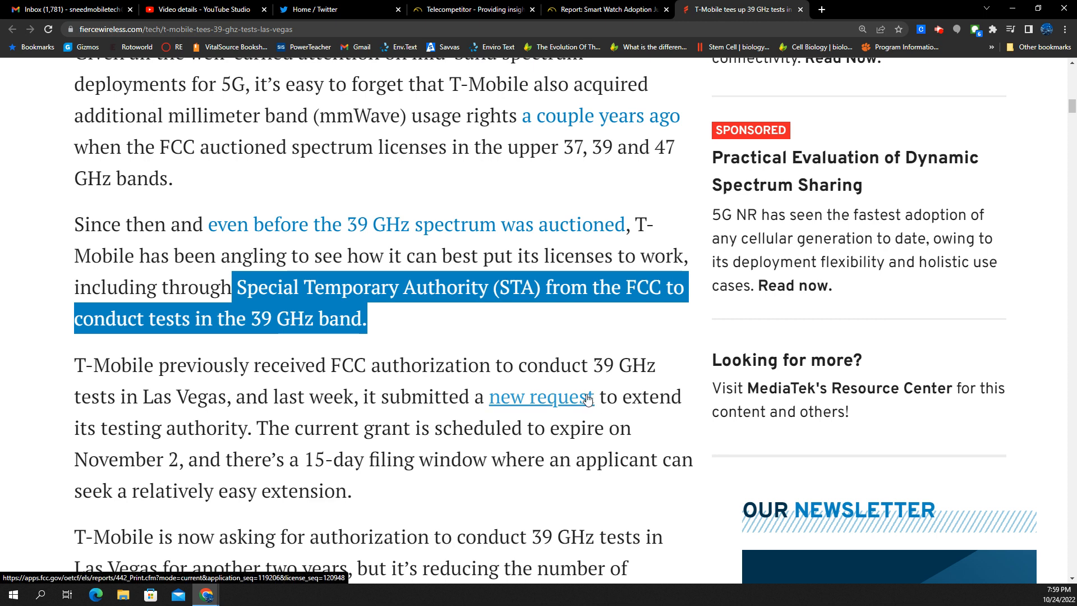
{"action": "scroll", "scroll_direction": "down", "scroll_amount": 3}
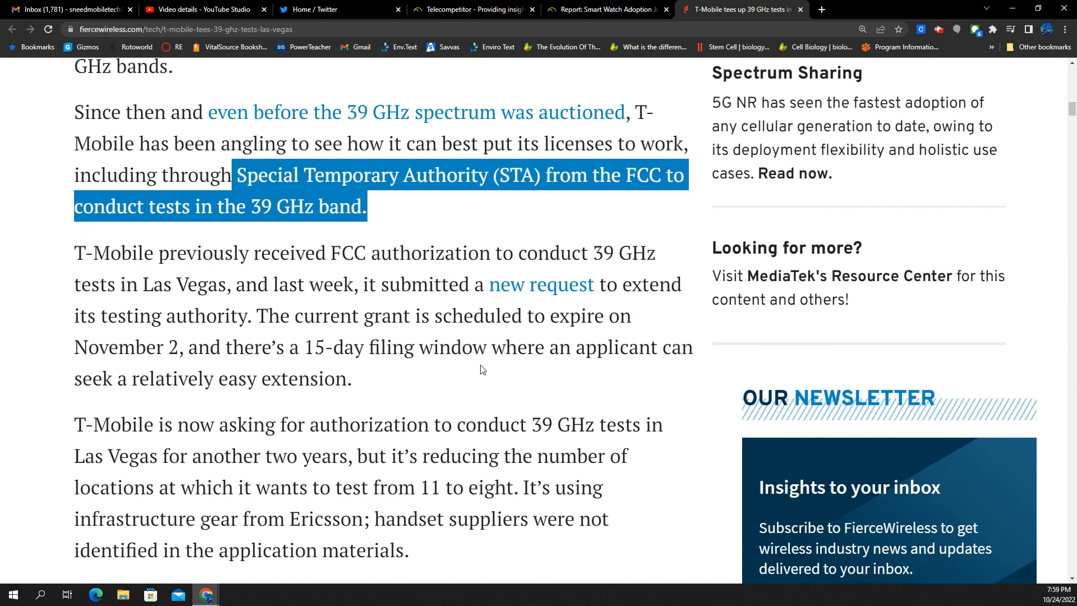
{"action": "scroll", "scroll_direction": "down", "scroll_amount": 3}
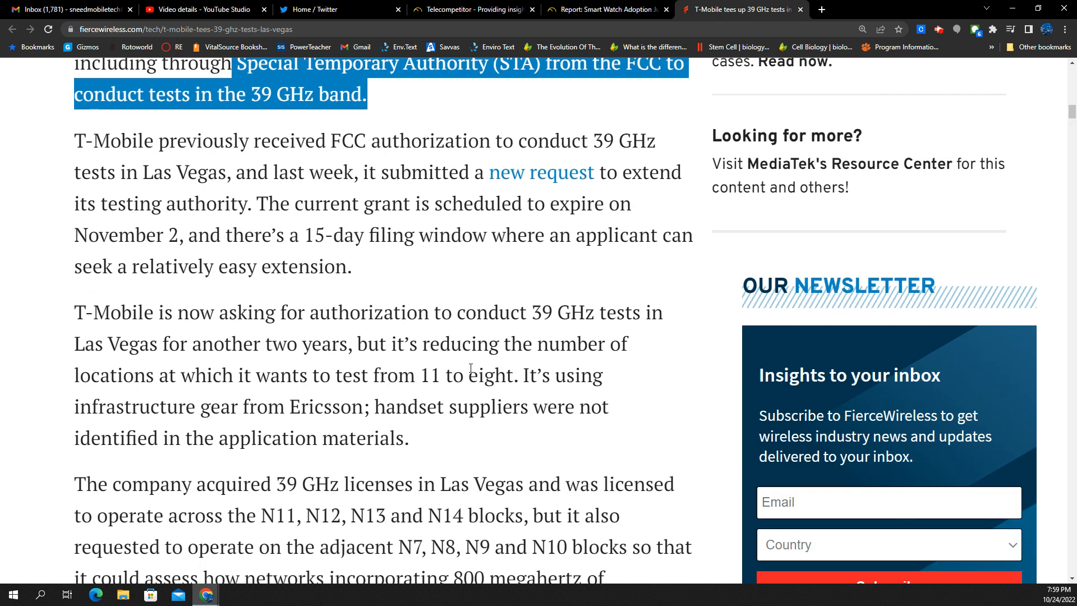
{"action": "scroll", "scroll_direction": "down", "scroll_amount": 3}
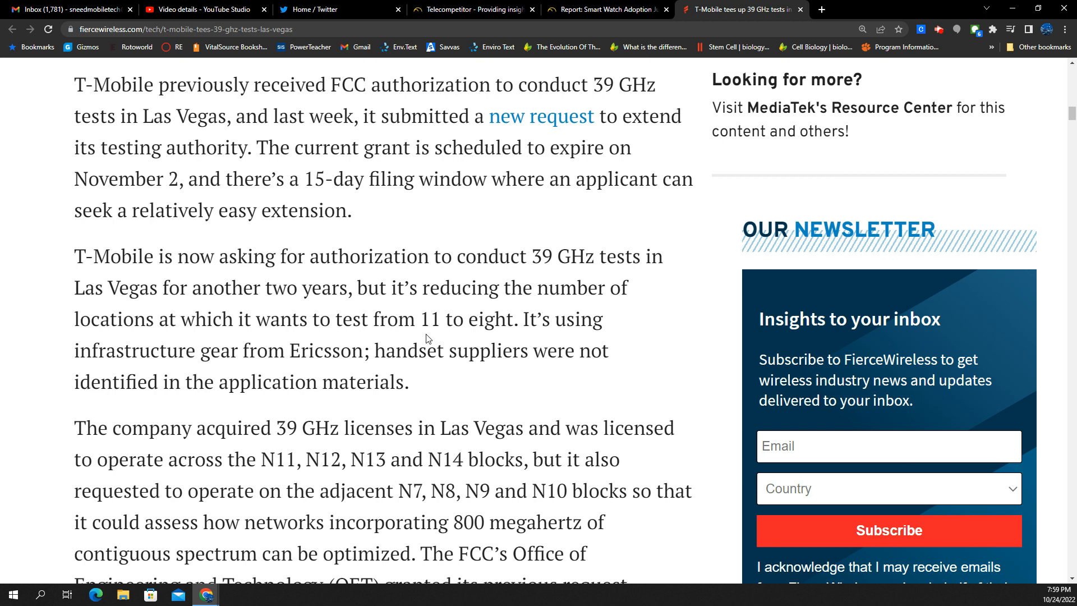
{"action": "mouse_move", "coordinate": [420, 318]}
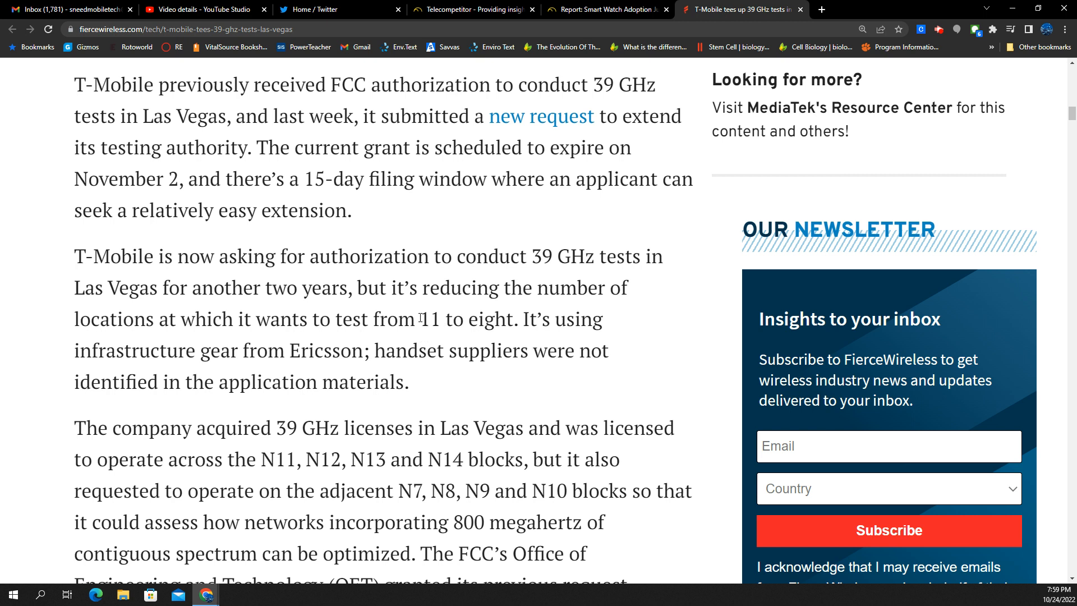
{"action": "left_click_drag", "start_coordinate": [419, 319], "coordinate": [511, 318]}
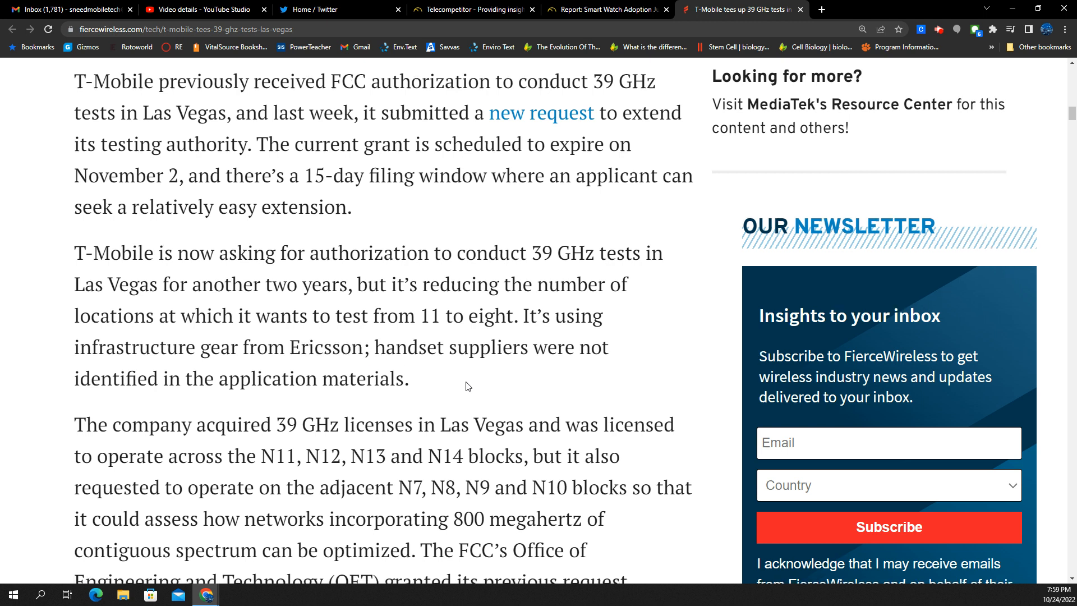
{"action": "scroll", "scroll_direction": "down", "scroll_amount": 3}
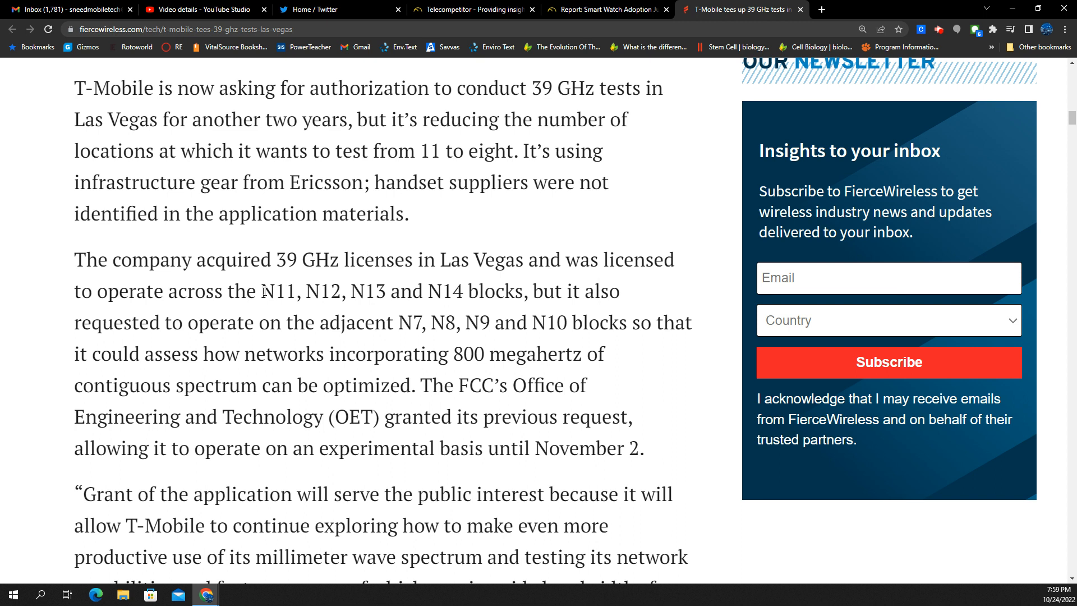
{"action": "mouse_move", "coordinate": [272, 310]}
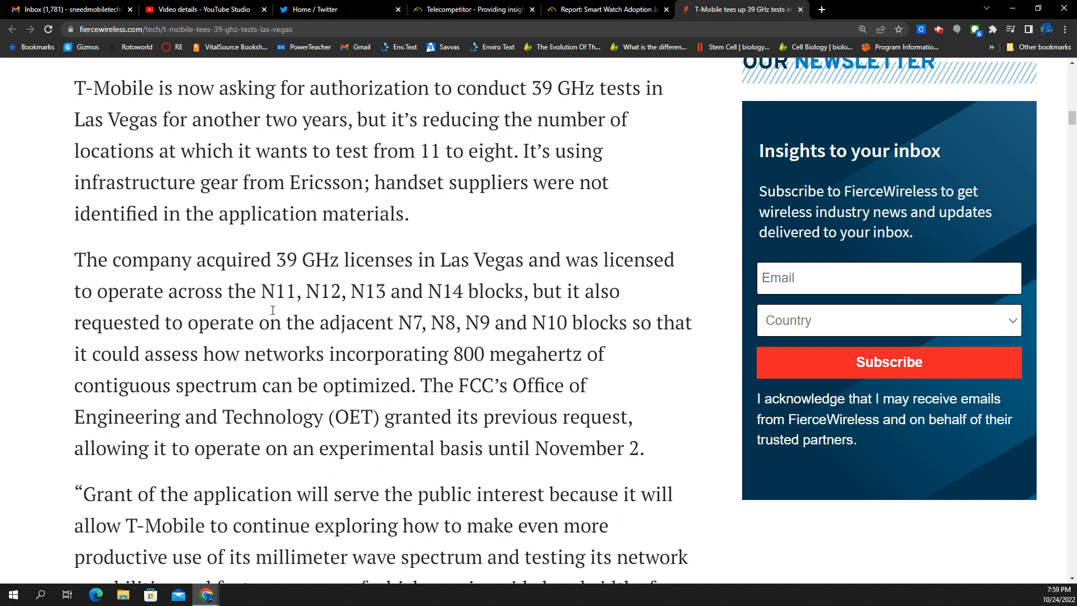
{"action": "mouse_move", "coordinate": [272, 310]}
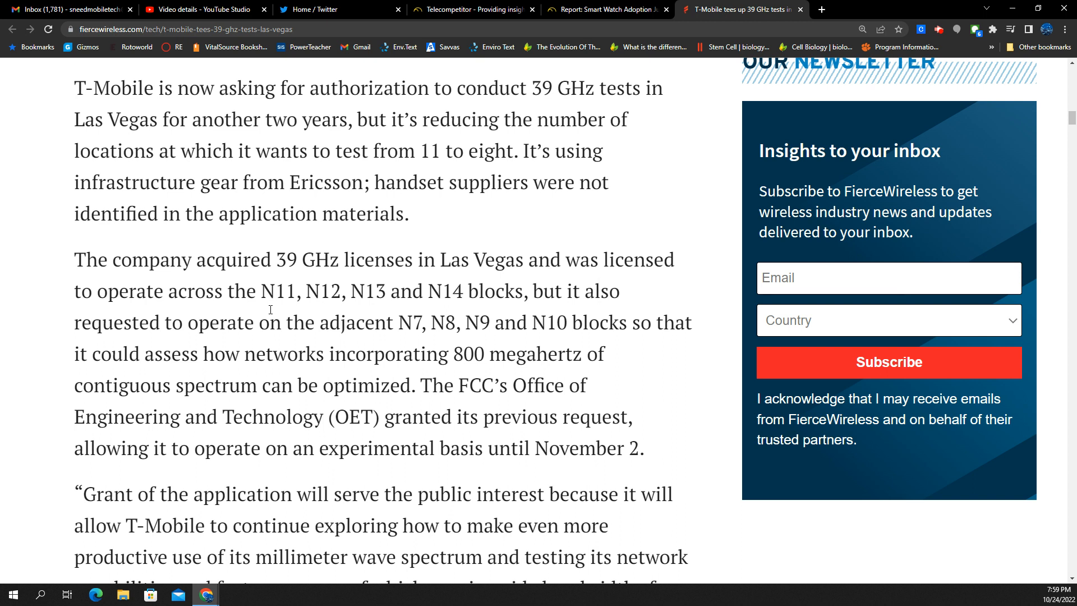
{"action": "mouse_move", "coordinate": [293, 300]}
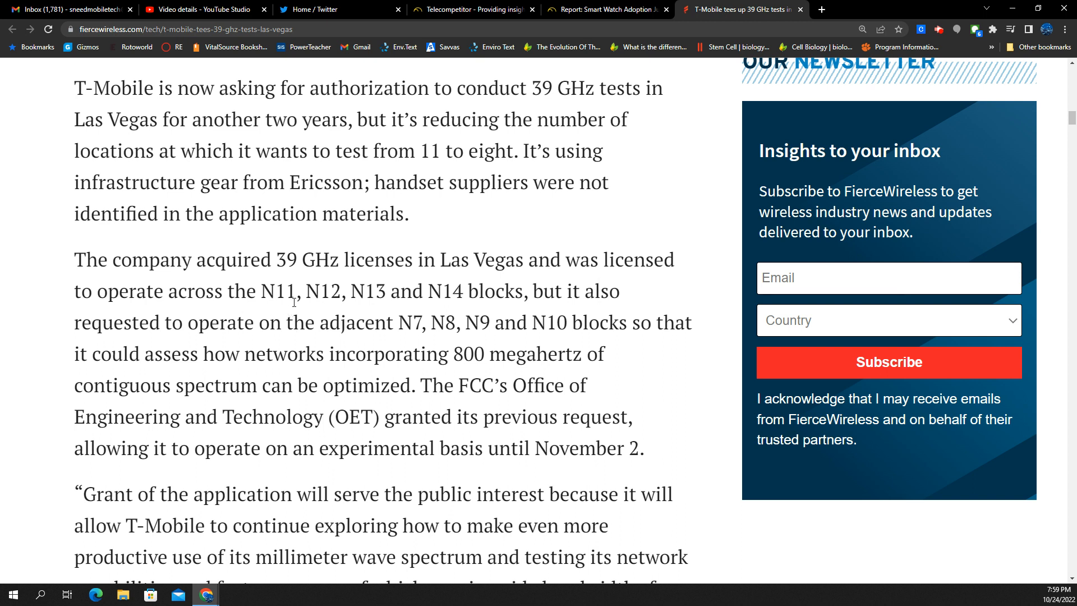
{"action": "mouse_move", "coordinate": [458, 285]}
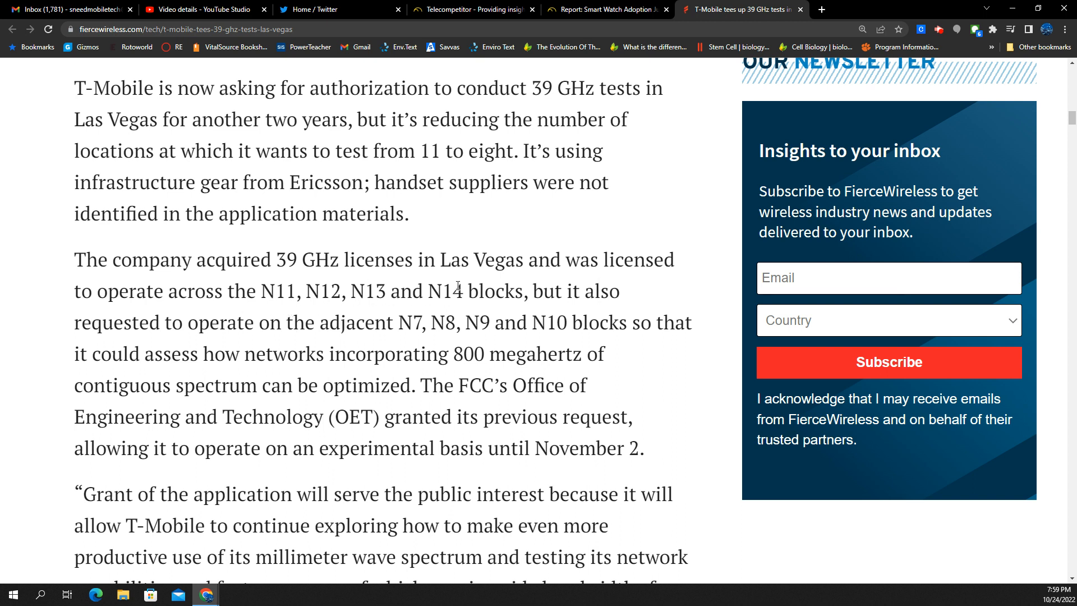
{"action": "mouse_move", "coordinate": [471, 328]}
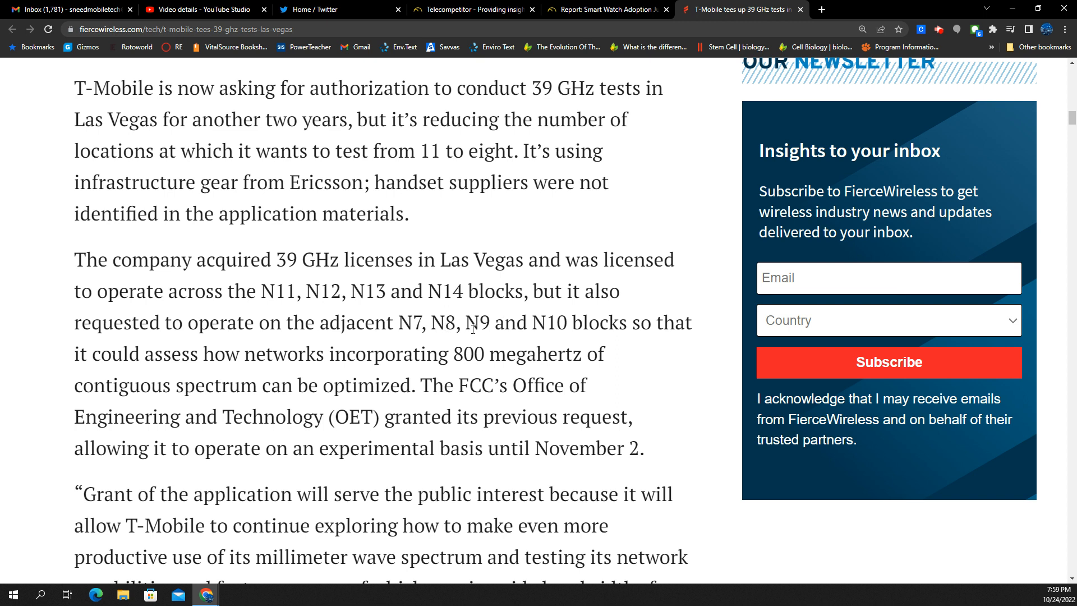
{"action": "mouse_move", "coordinate": [318, 373]}
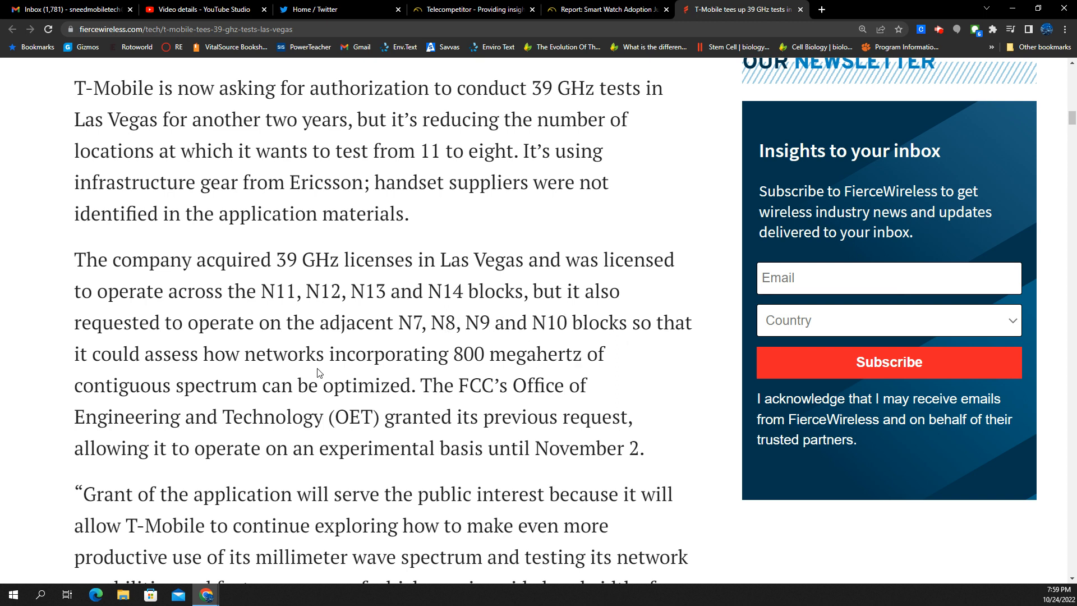
{"action": "mouse_move", "coordinate": [321, 386]}
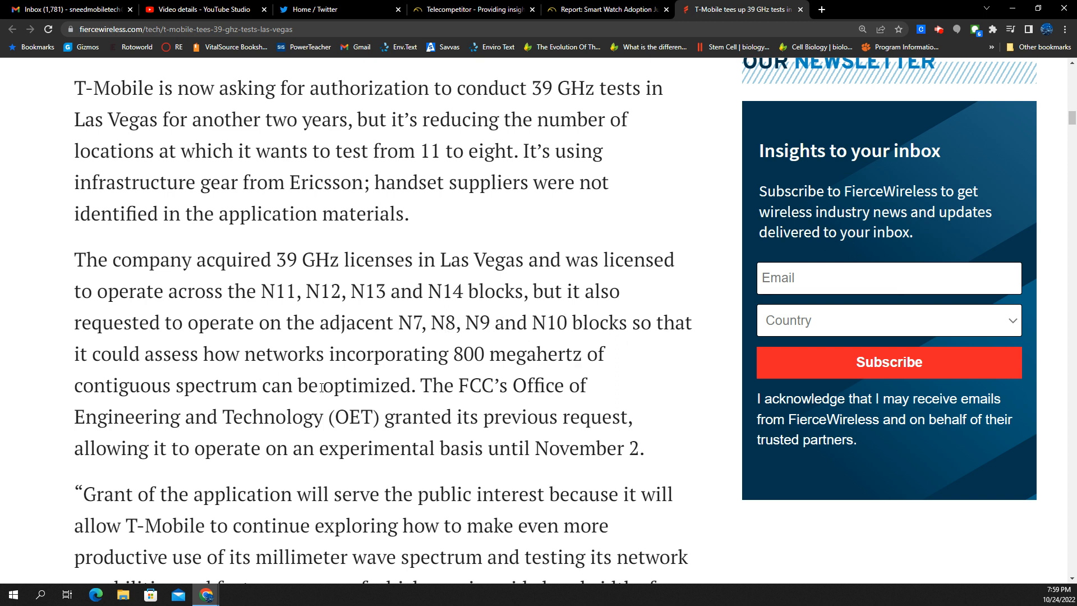
{"action": "mouse_move", "coordinate": [383, 421]}
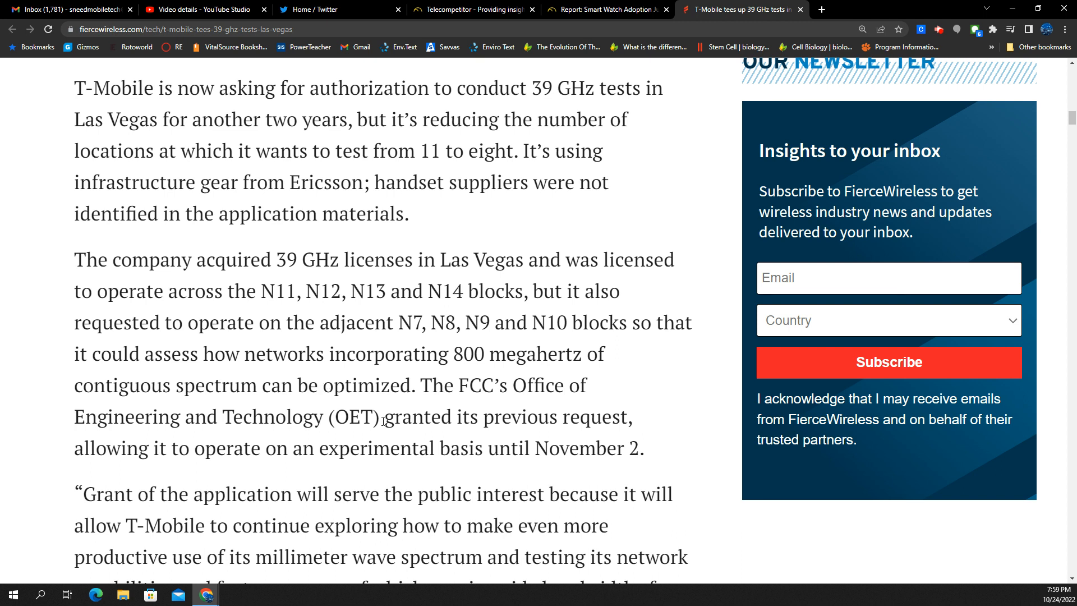
{"action": "mouse_move", "coordinate": [347, 405]}
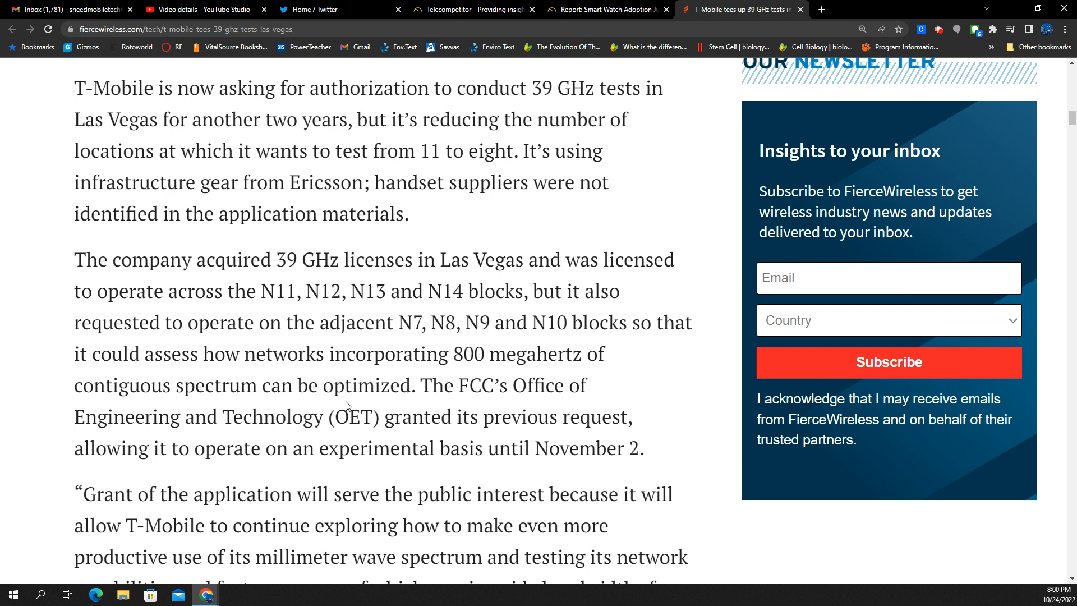
- Scroll past T-Mobile's public-interest quote to the stadium mmWave paragraph and Related link
{"action": "scroll", "scroll_direction": "down", "scroll_amount": 3}
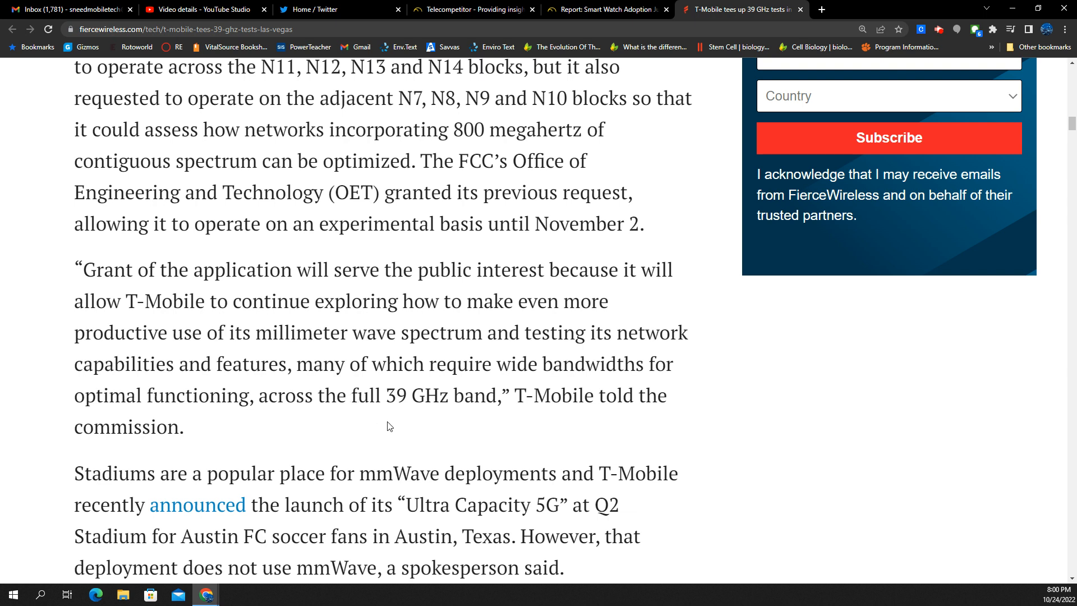
{"action": "mouse_move", "coordinate": [402, 430]}
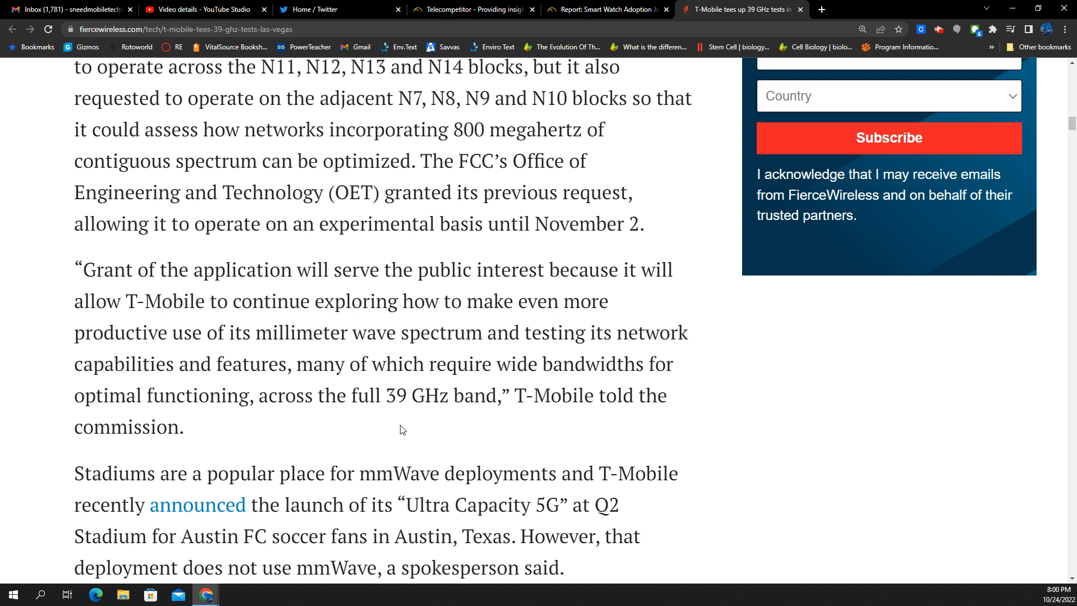
{"action": "mouse_move", "coordinate": [443, 434]}
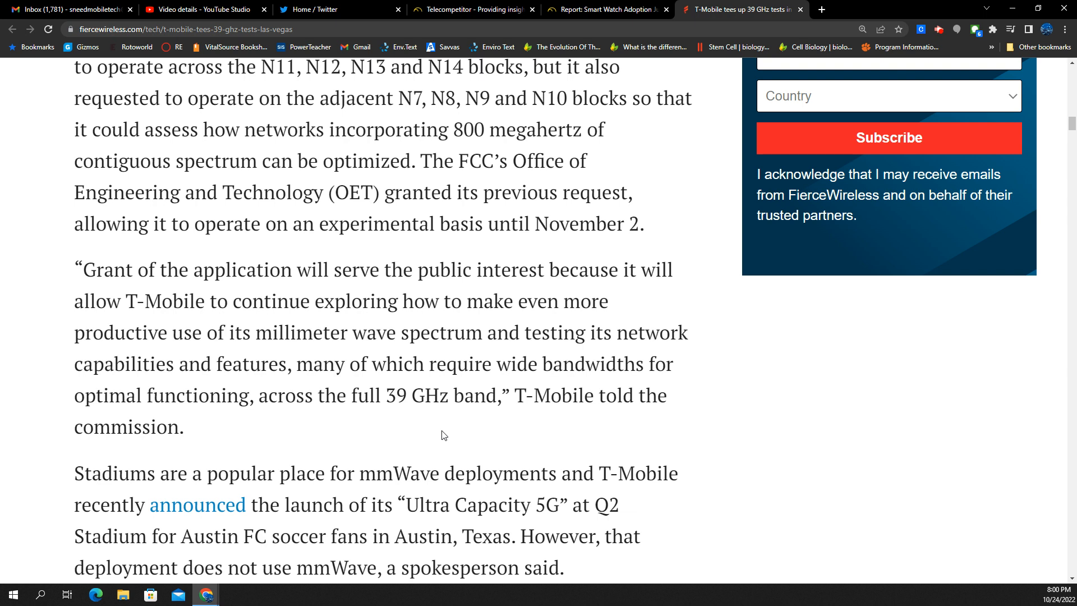
{"action": "mouse_move", "coordinate": [468, 443]}
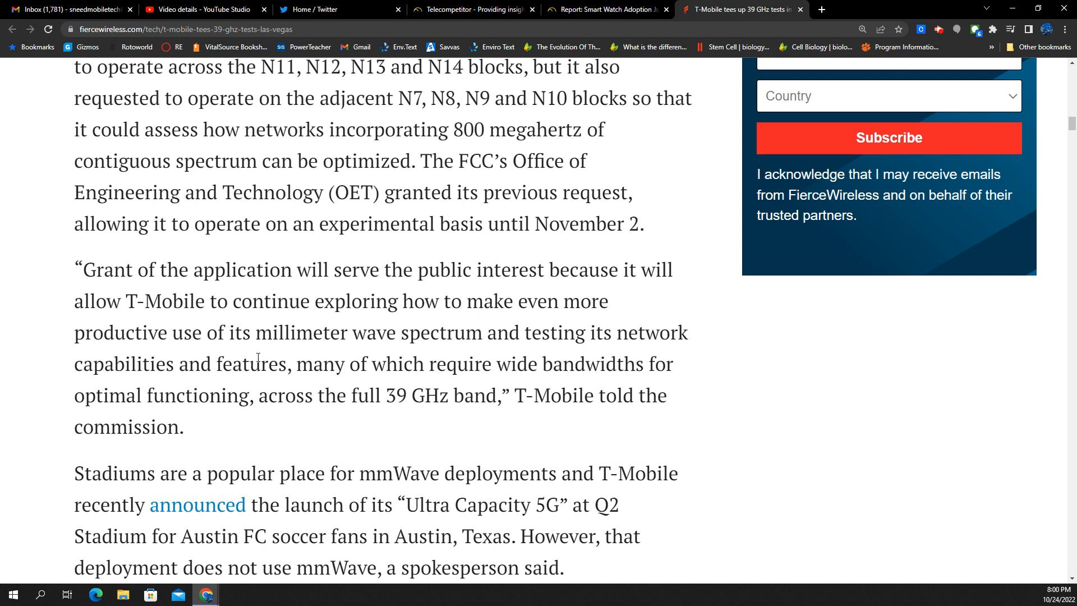
{"action": "scroll", "scroll_direction": "down", "scroll_amount": 3}
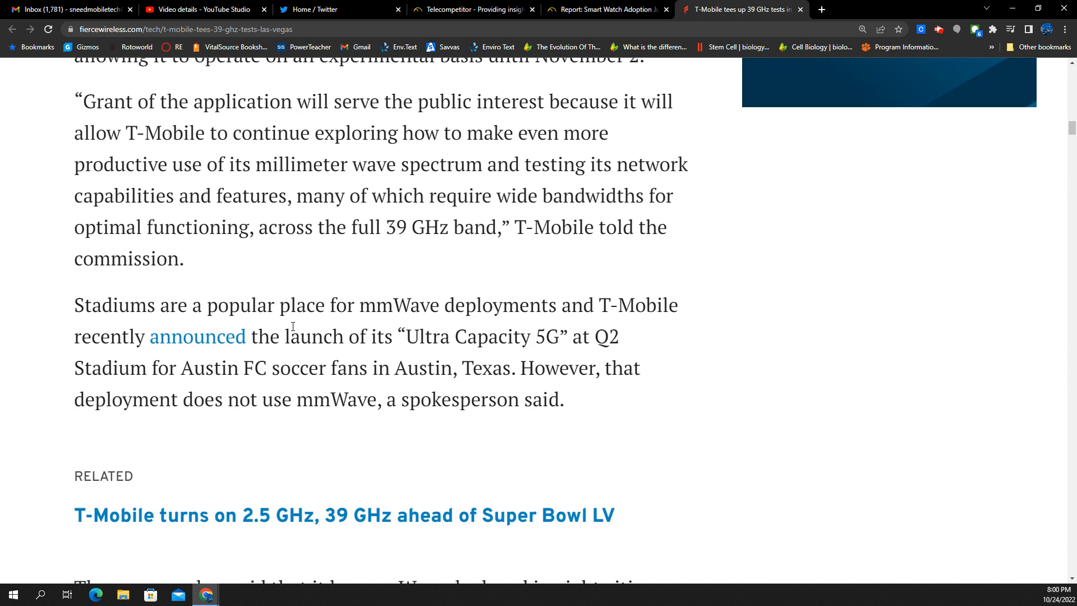
{"action": "mouse_move", "coordinate": [316, 315]}
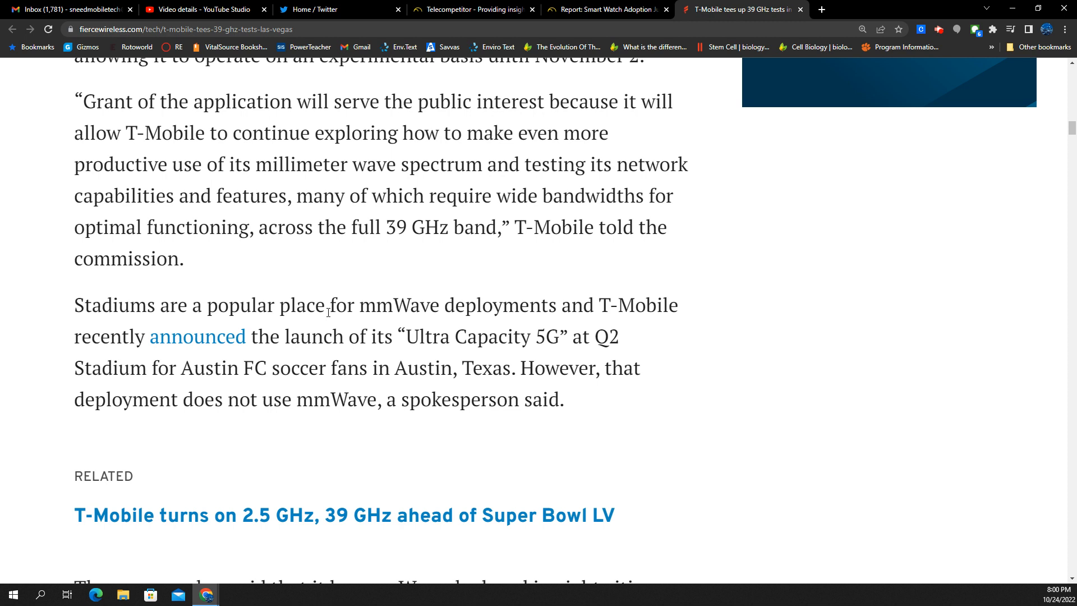
- Scroll to the eight-cities closing paragraph, the topic tags and Related Articles
{"action": "scroll", "scroll_direction": "down", "scroll_amount": 3}
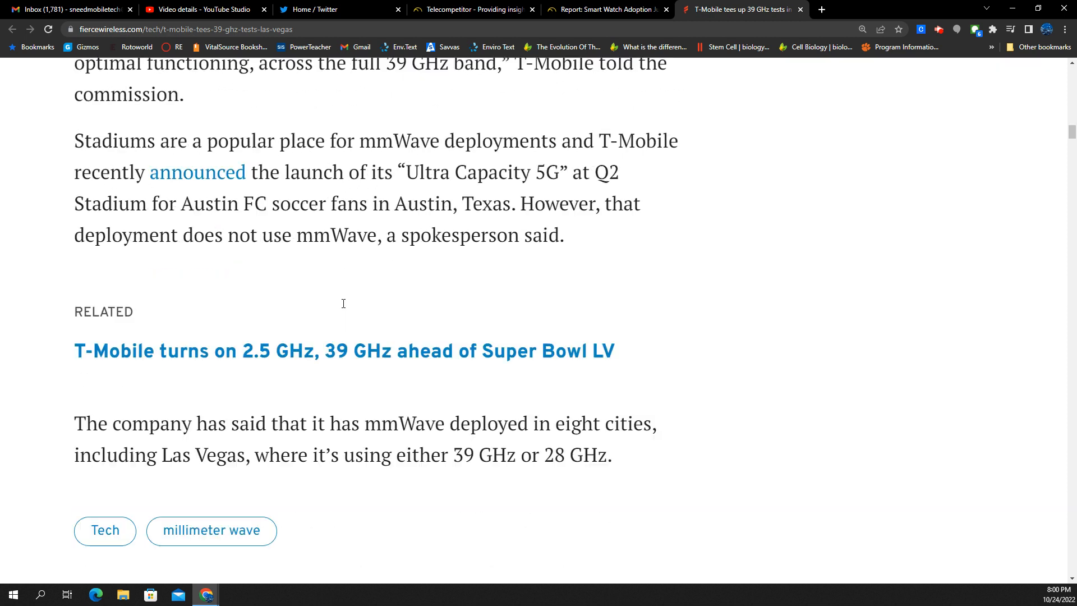
{"action": "scroll", "scroll_direction": "down", "scroll_amount": 3}
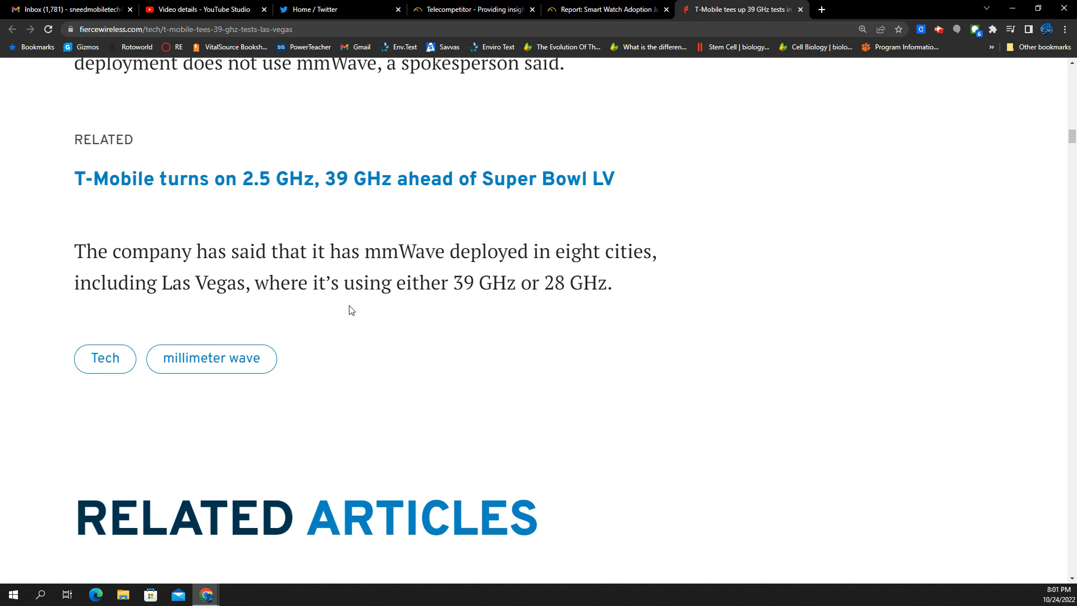
{"action": "mouse_move", "coordinate": [365, 295]}
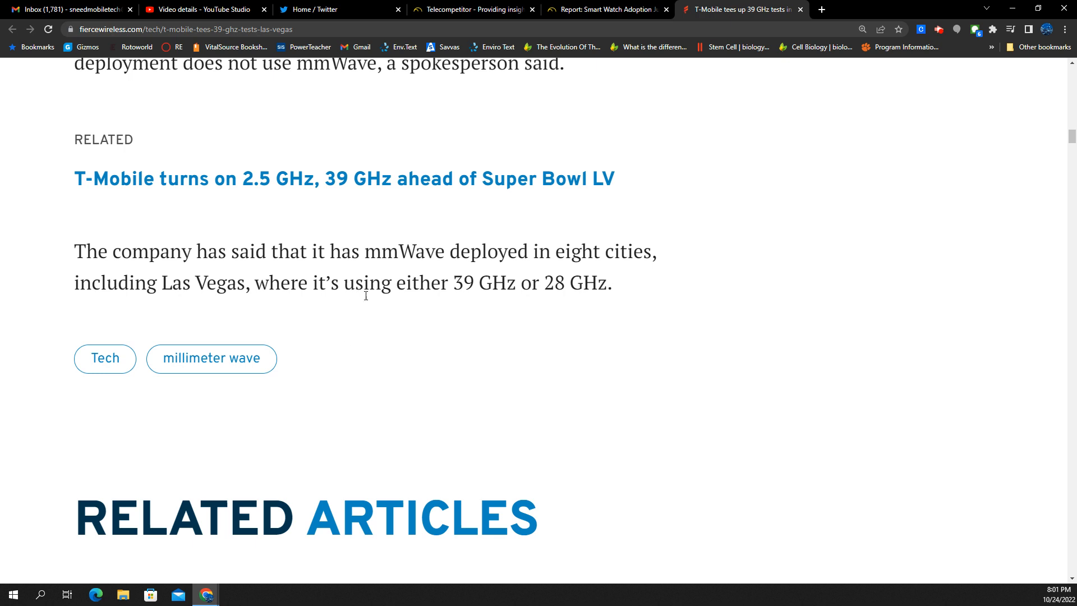
{"action": "mouse_move", "coordinate": [479, 289]}
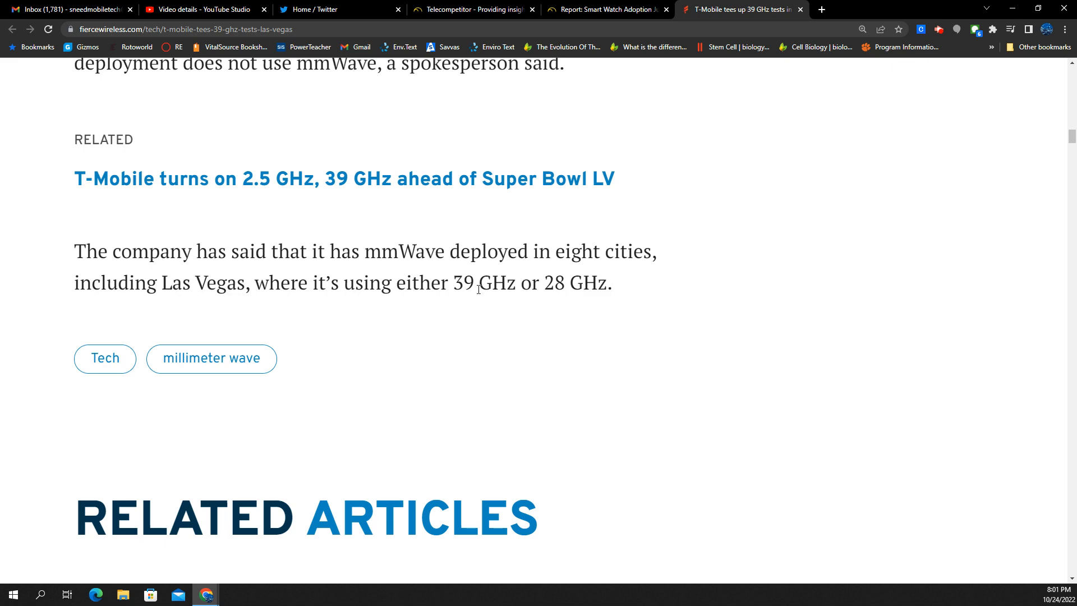
{"action": "mouse_move", "coordinate": [603, 260]}
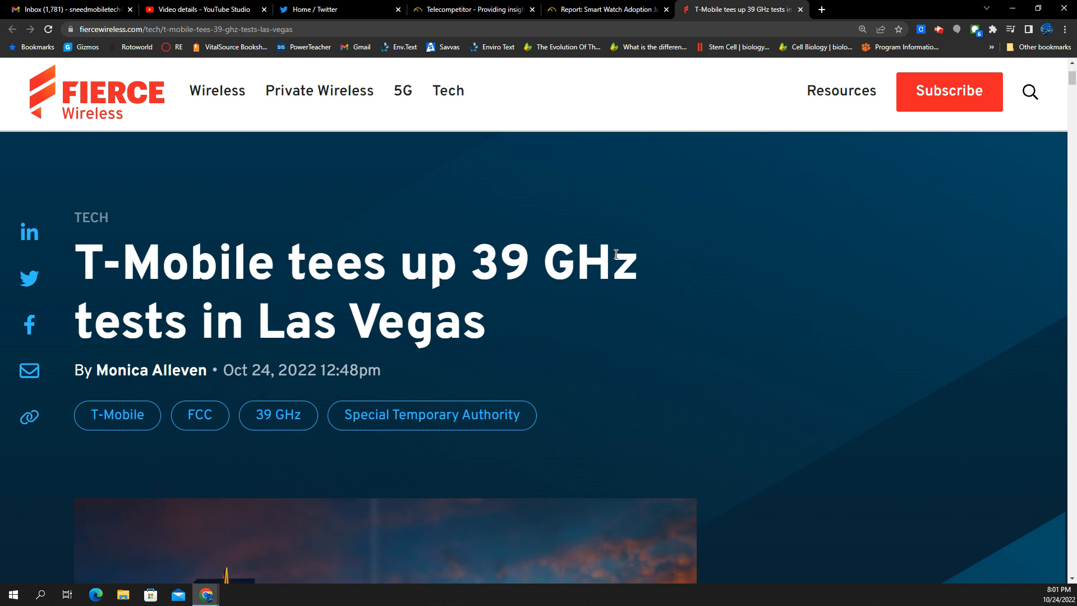
{"action": "mouse_move", "coordinate": [632, 253]}
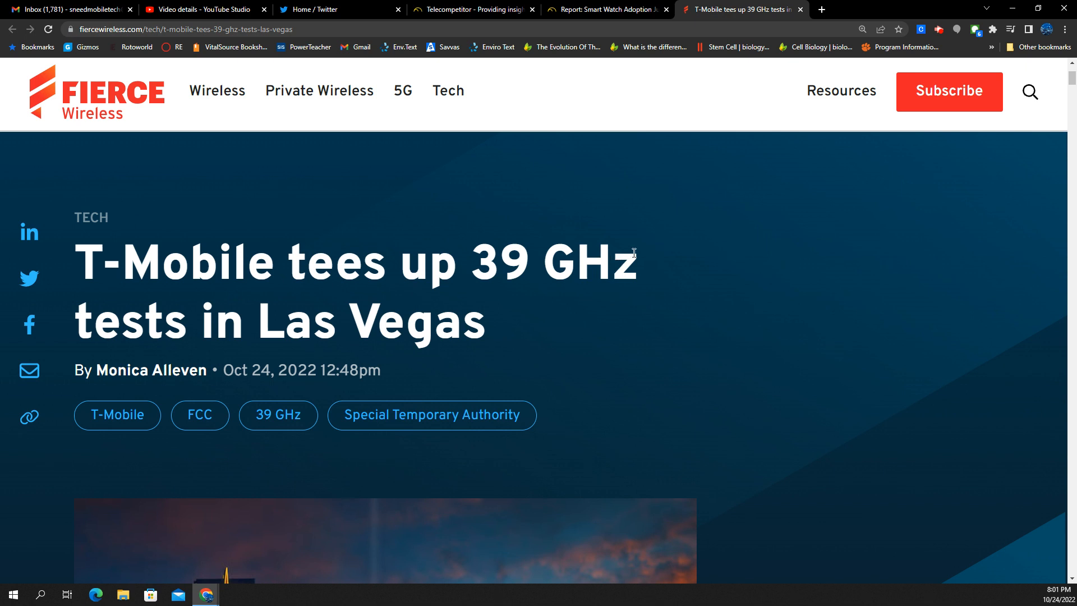
{"action": "mouse_move", "coordinate": [663, 273]}
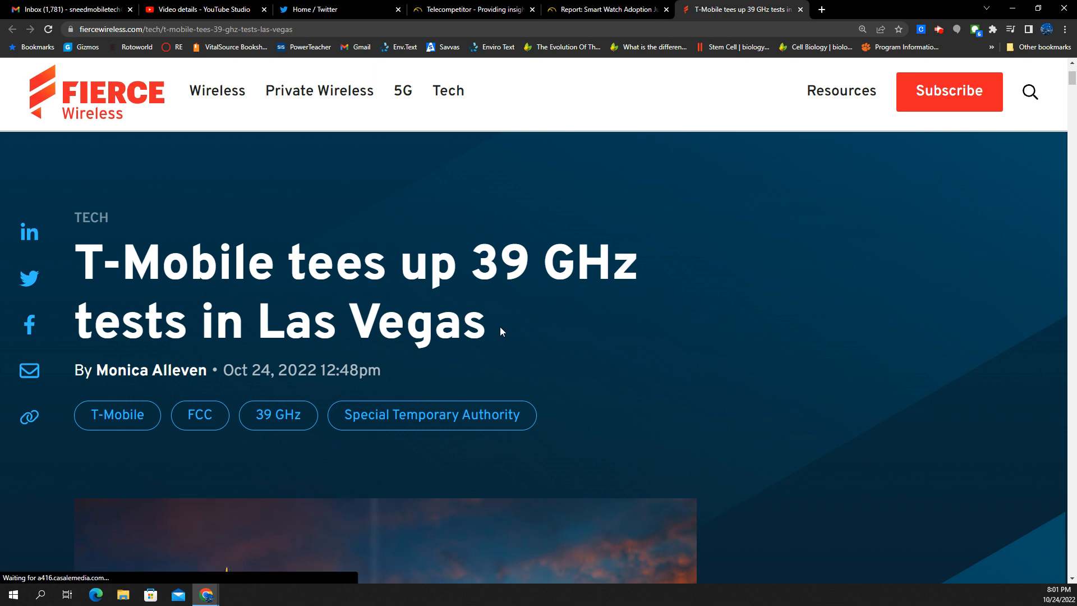
{"action": "mouse_move", "coordinate": [517, 333]}
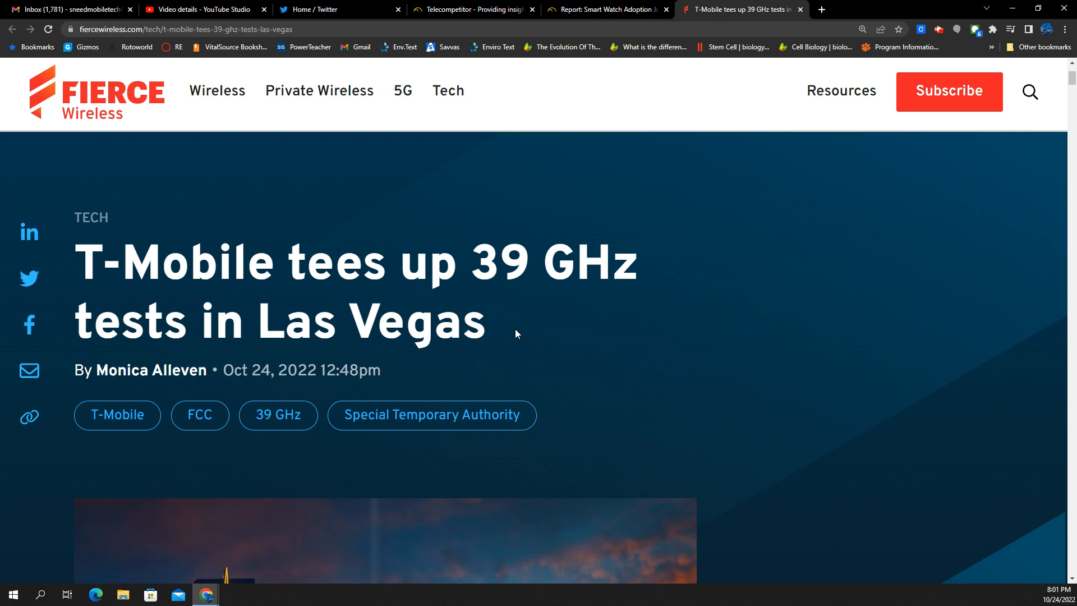
{"action": "mouse_move", "coordinate": [538, 354]}
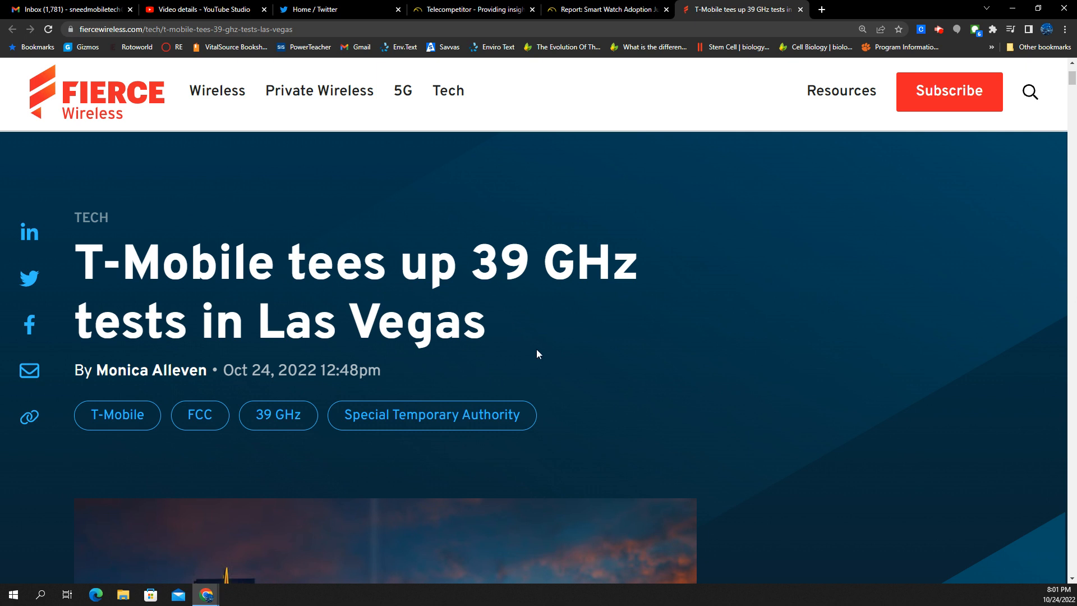
{"action": "mouse_move", "coordinate": [536, 352]}
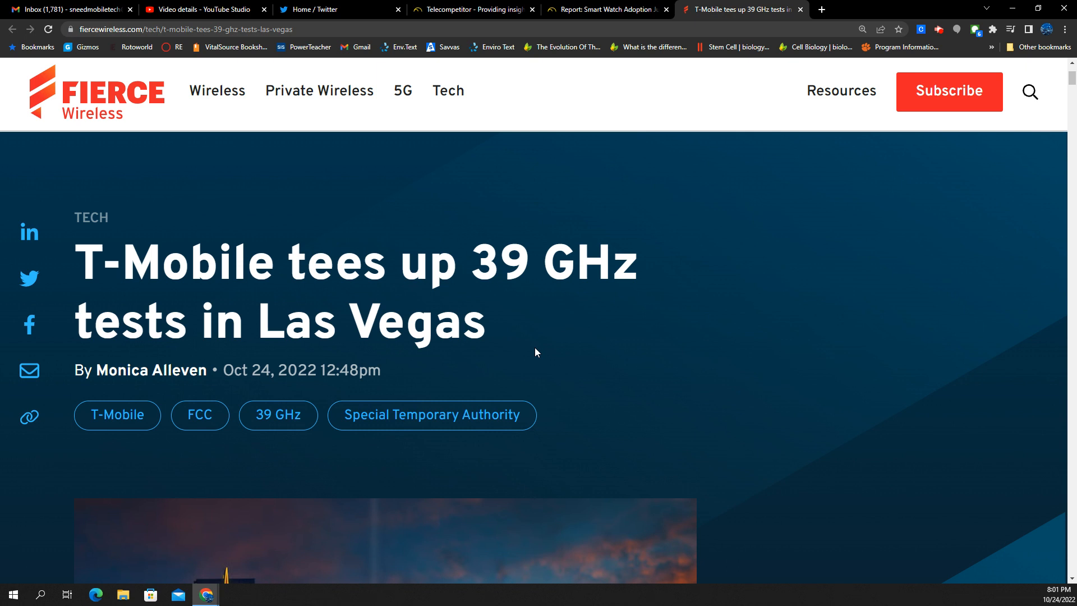
{"action": "mouse_move", "coordinate": [527, 369]}
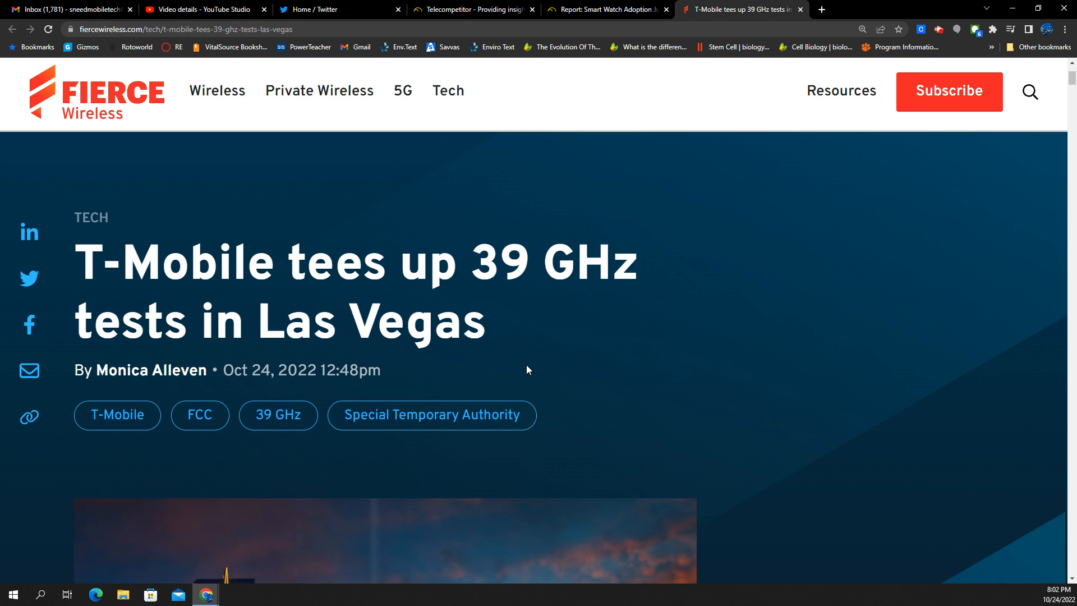
{"action": "mouse_move", "coordinate": [578, 364]}
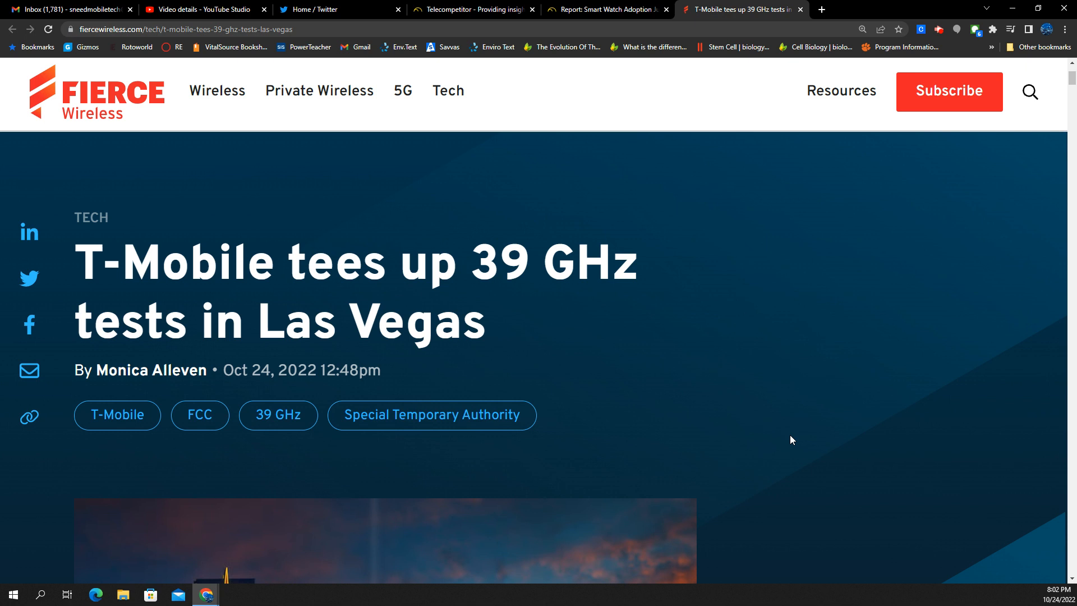
{"action": "mouse_move", "coordinate": [583, 327]}
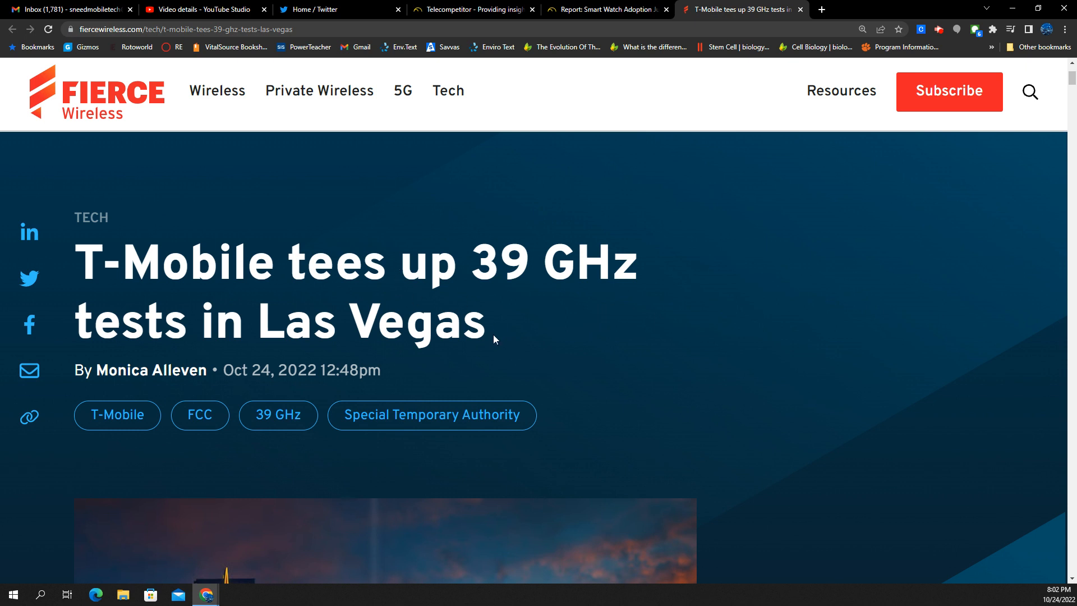
{"action": "left_click_drag", "start_coordinate": [491, 340], "coordinate": [83, 261]}
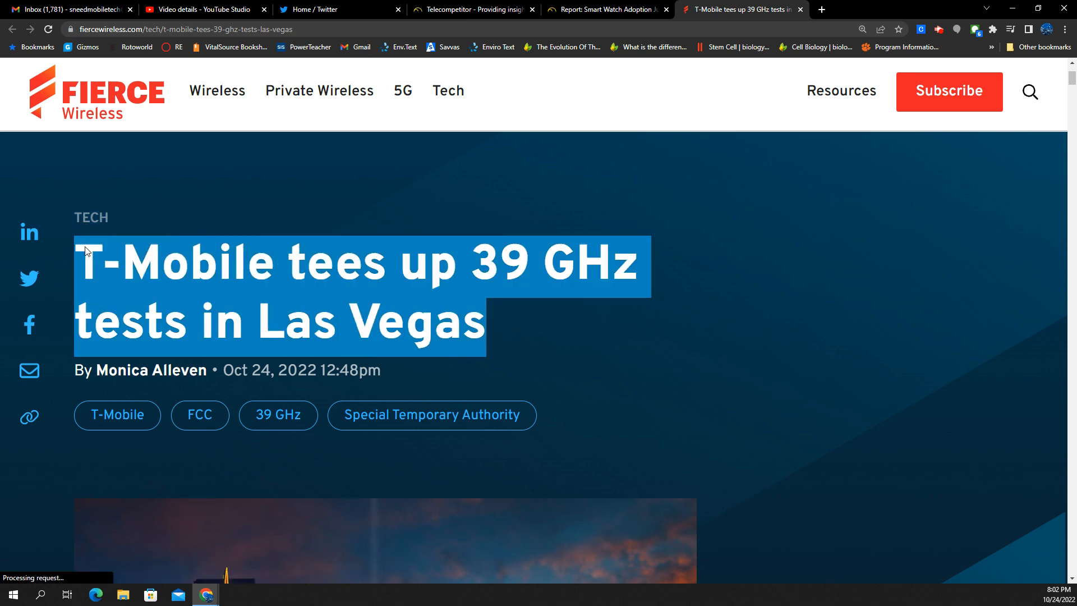
{"action": "mouse_move", "coordinate": [548, 320]}
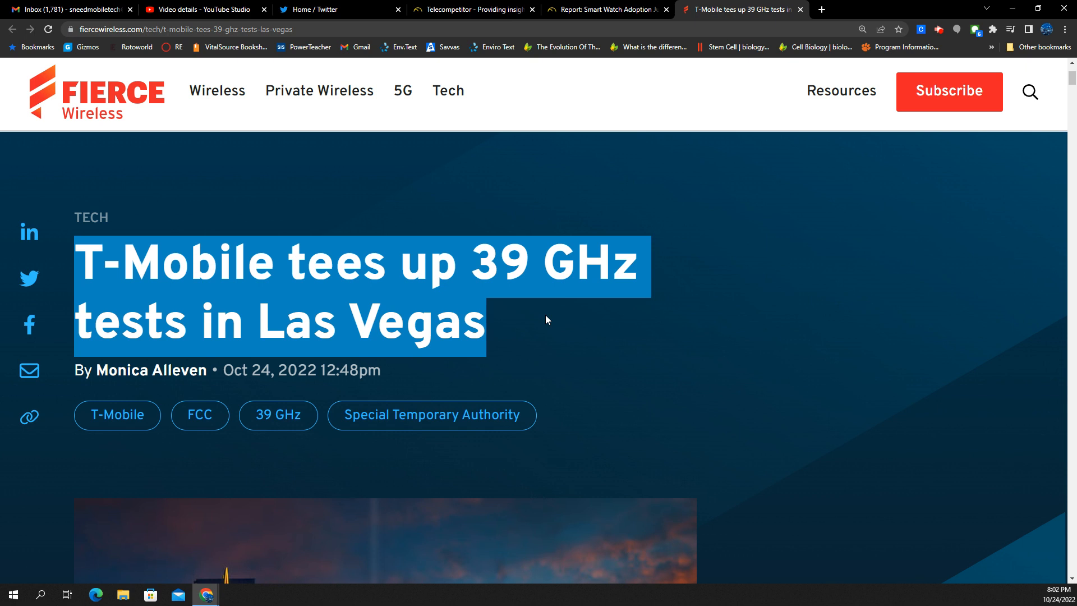
{"action": "mouse_move", "coordinate": [498, 333]}
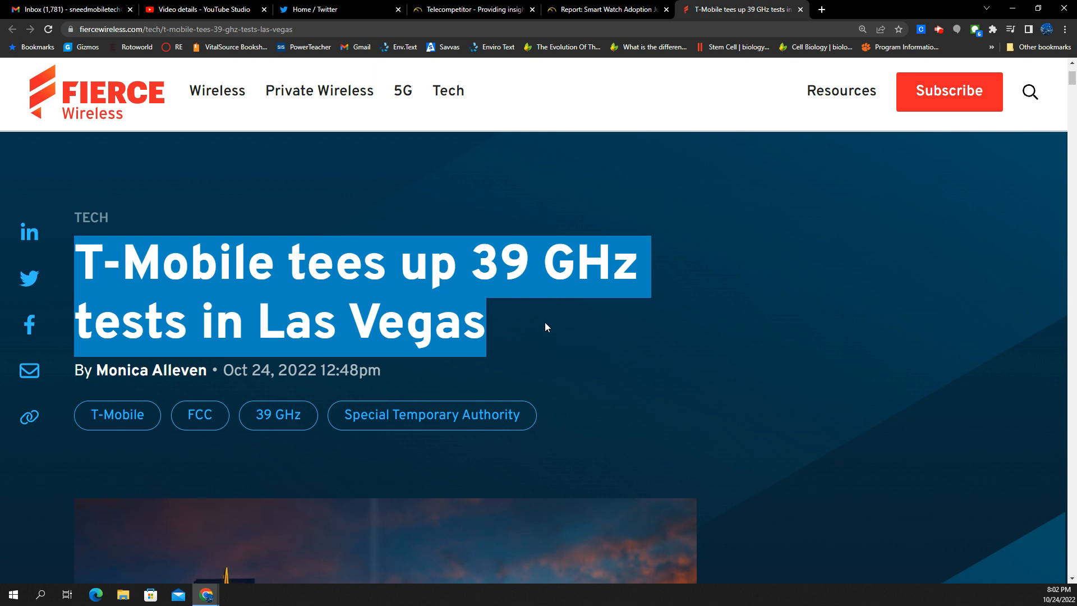
{"action": "mouse_move", "coordinate": [529, 330]}
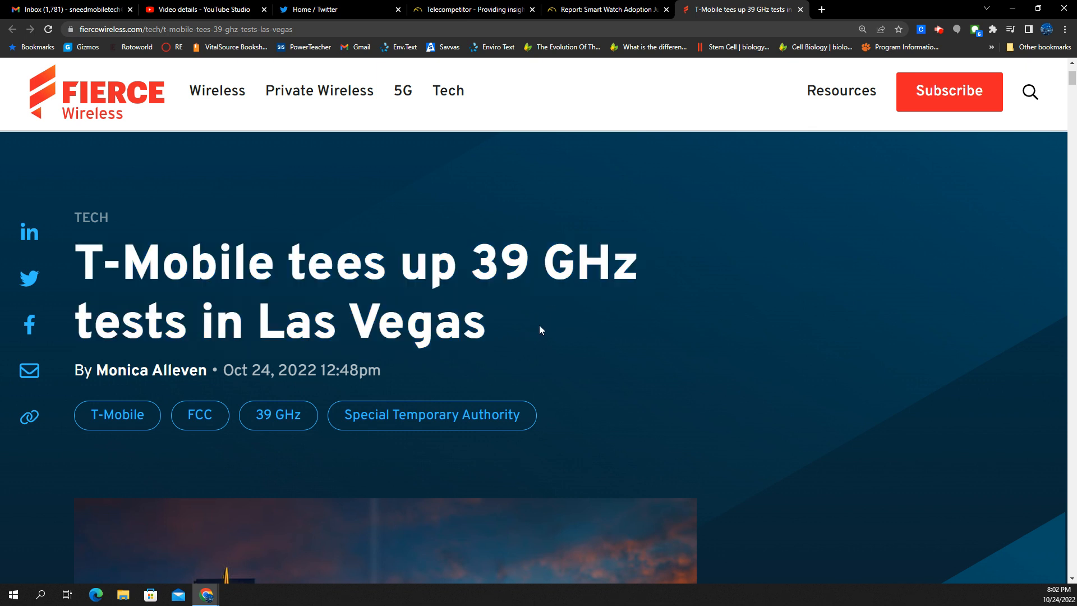
{"action": "mouse_move", "coordinate": [566, 306]}
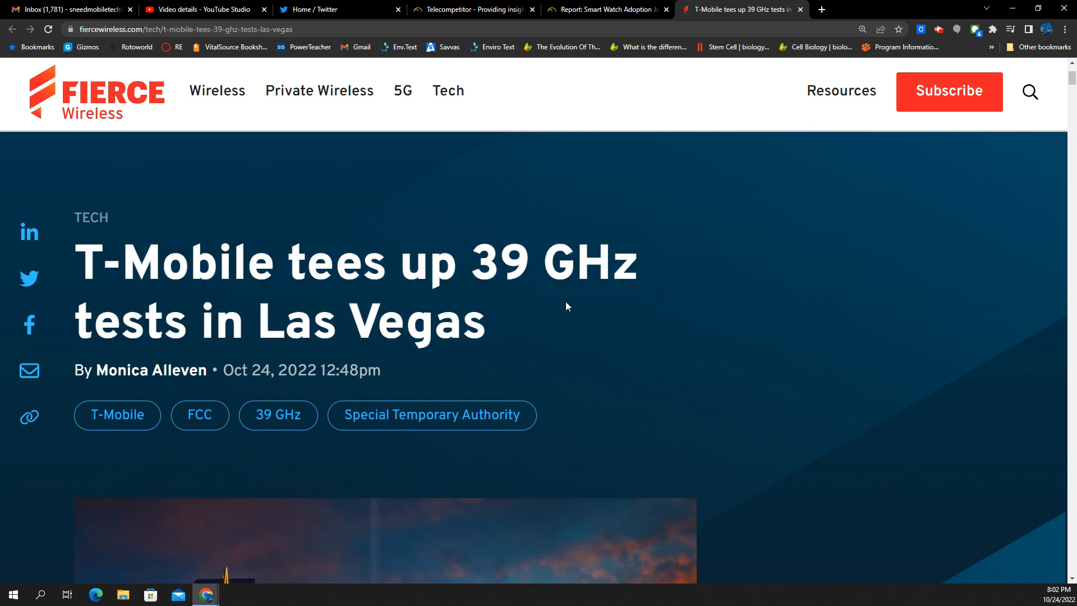